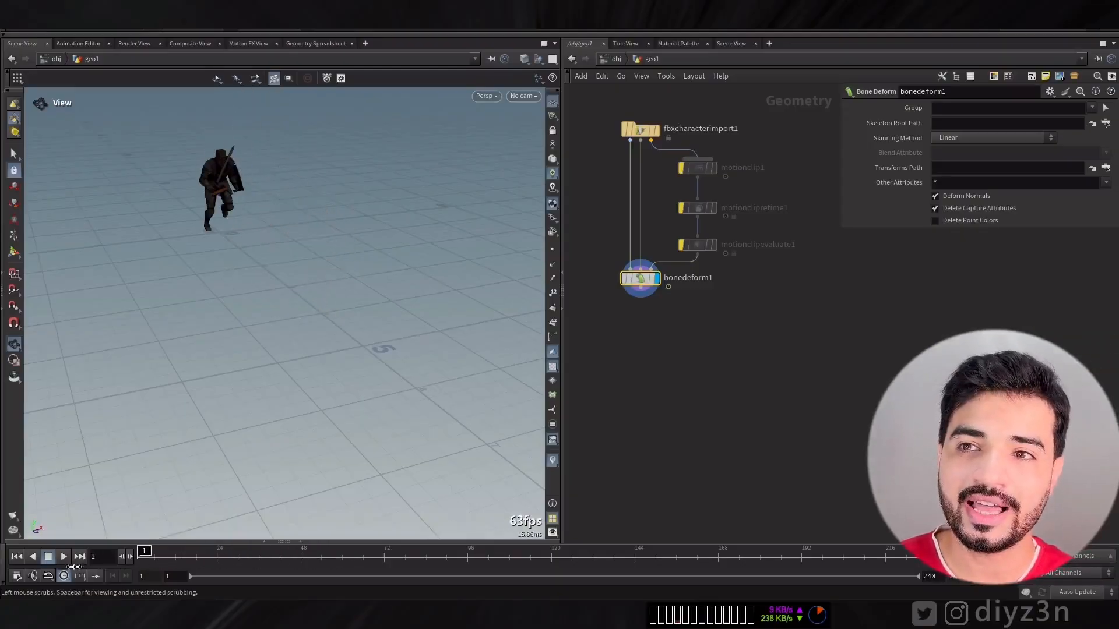
- Unbypass the motionclip, retime and evaluate nodes and set Speed Factor to 0.192
left_click(62, 557)
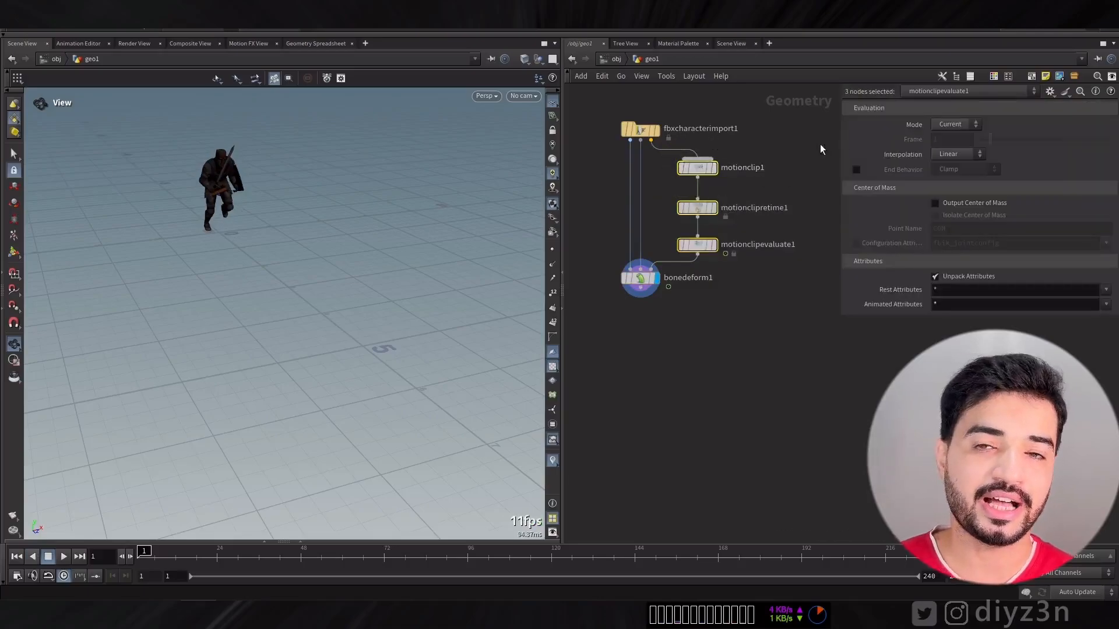
left_click(695, 207)
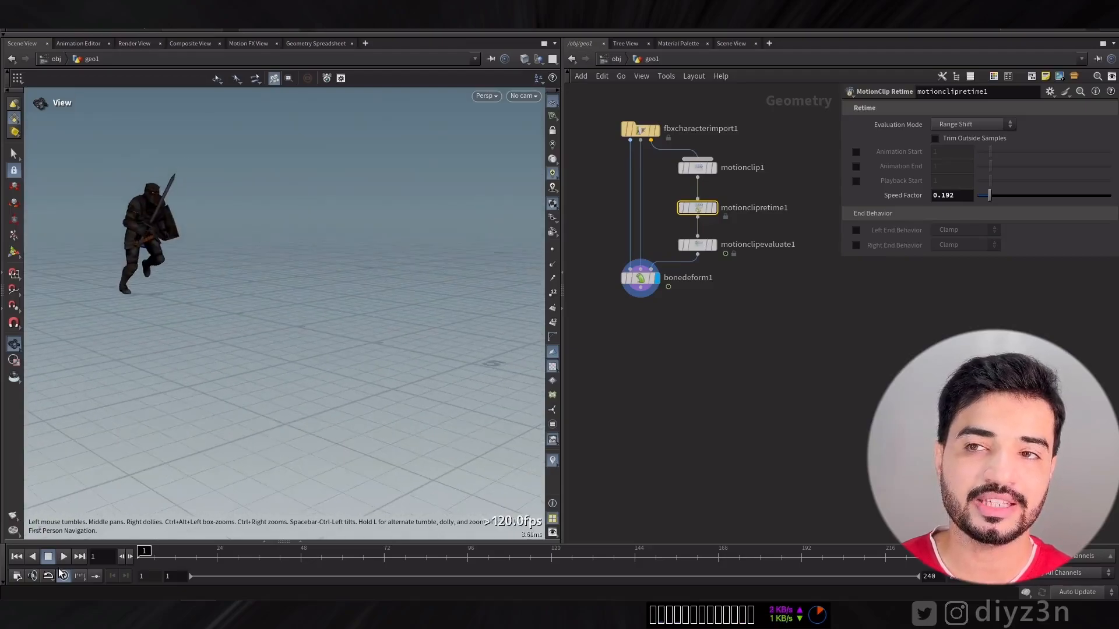
left_click(63, 556)
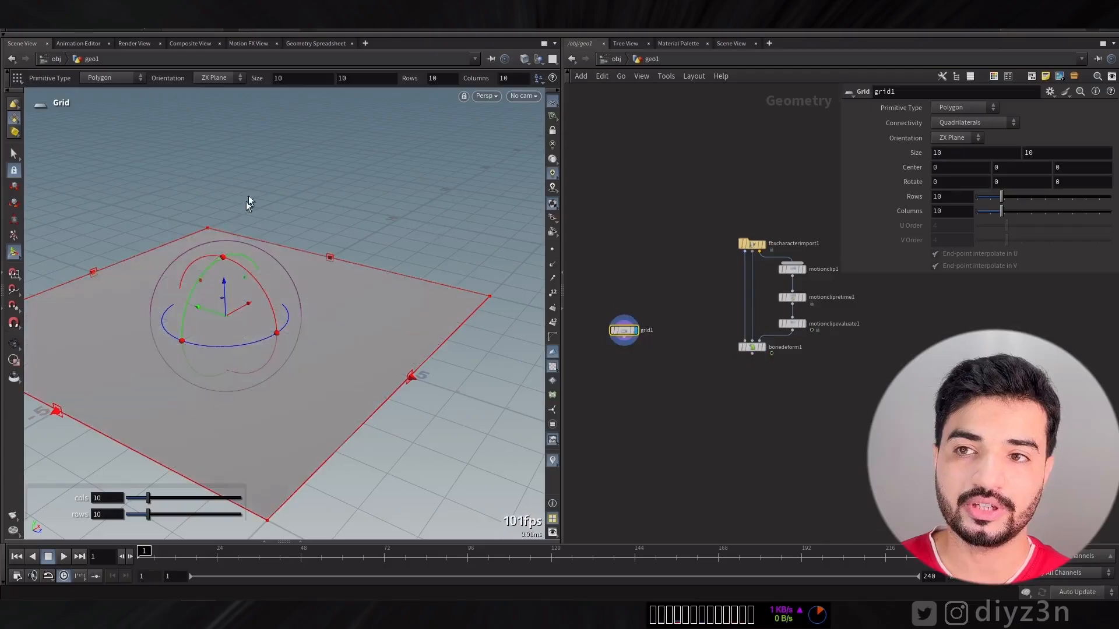
mouse_move(603, 267)
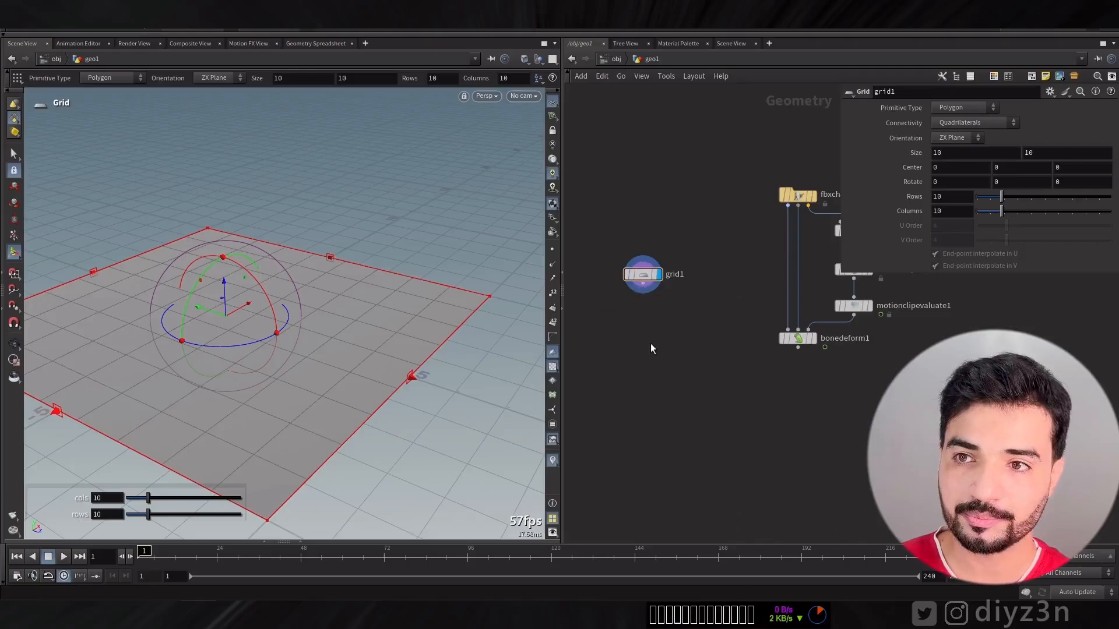
mouse_move(640, 289)
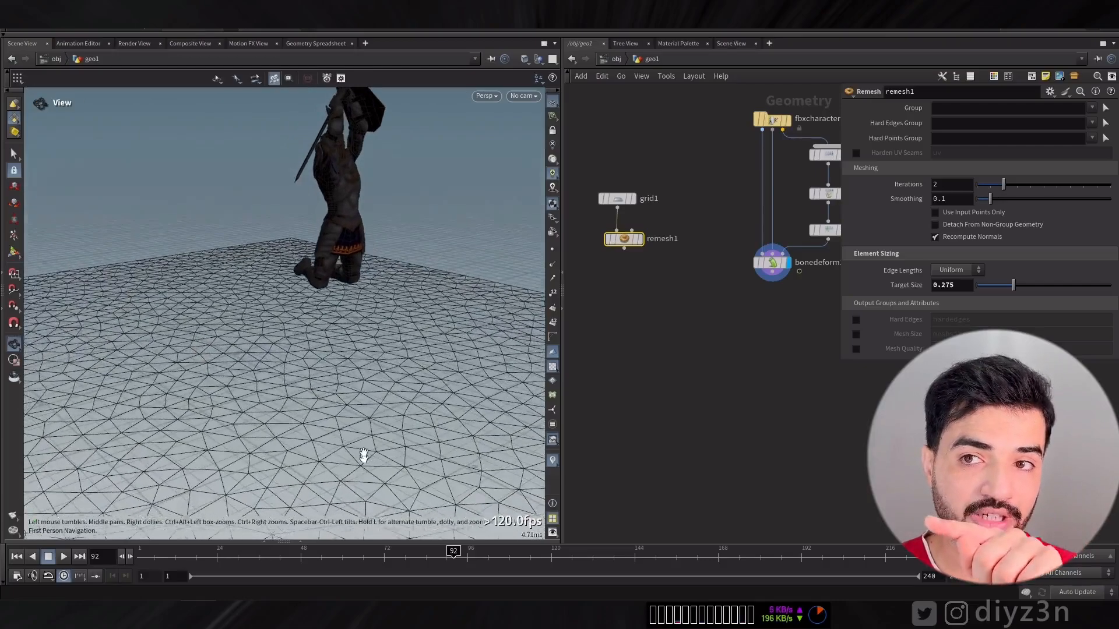
- Add a 10x10 grid feeding a Remesh with 2 iterations and target size 0.275
left_click(622, 238)
type("d")
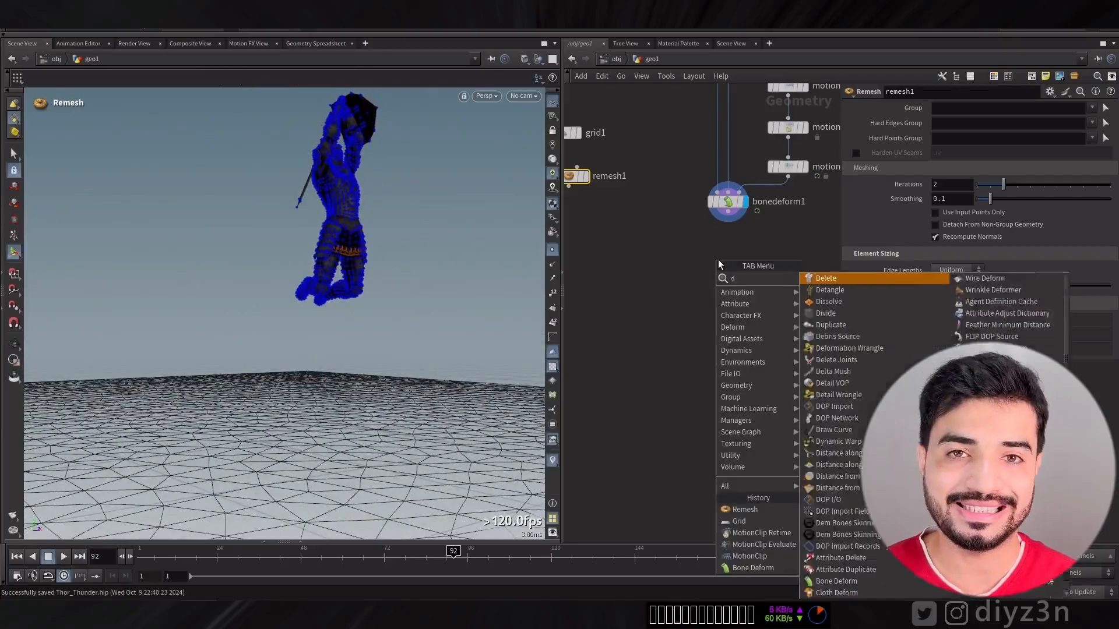
- Add delete1 fed by bonedeform1 and set its Entity dropdown
left_click(825, 278)
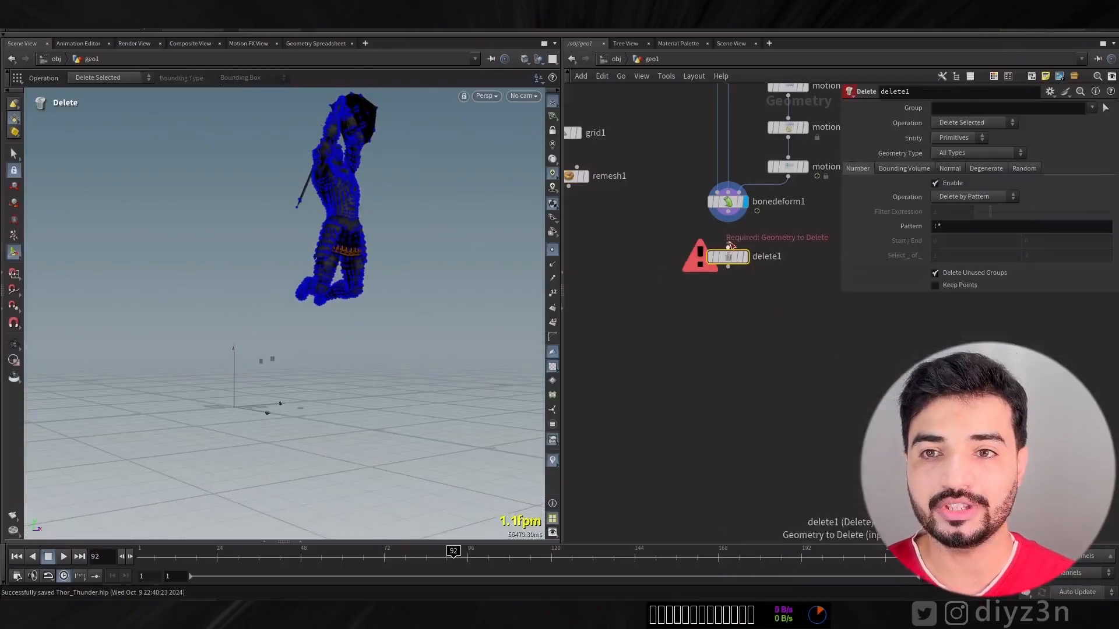
left_click(974, 137)
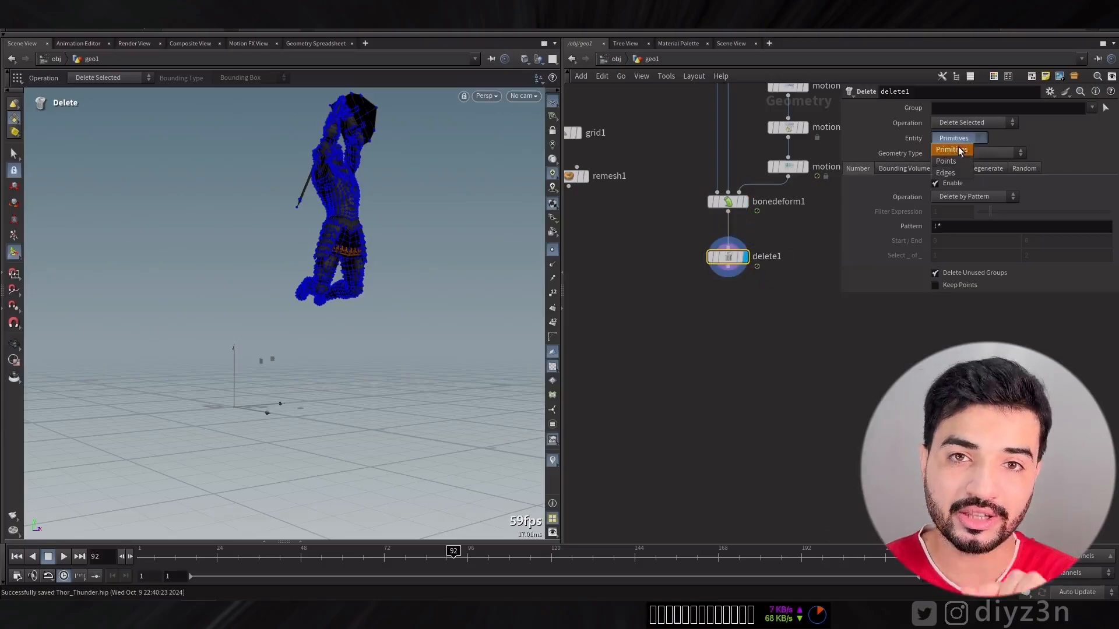
left_click(945, 161)
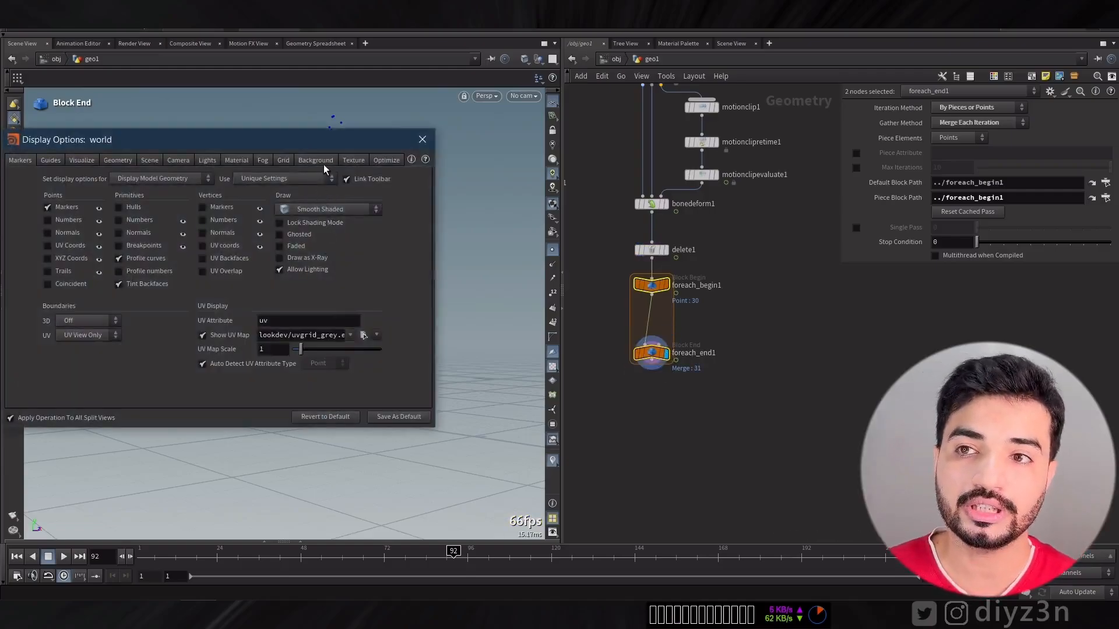
- Set a Dark viewport background, test a single loop pass, and bring the grid nodes alongside
left_click(315, 159)
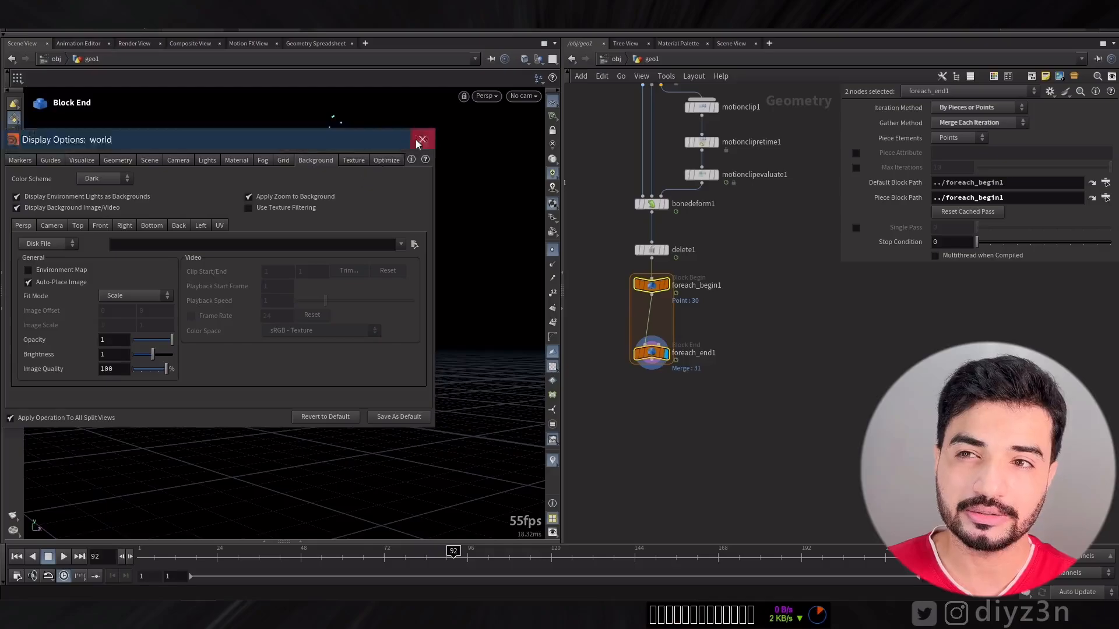
left_click(422, 139)
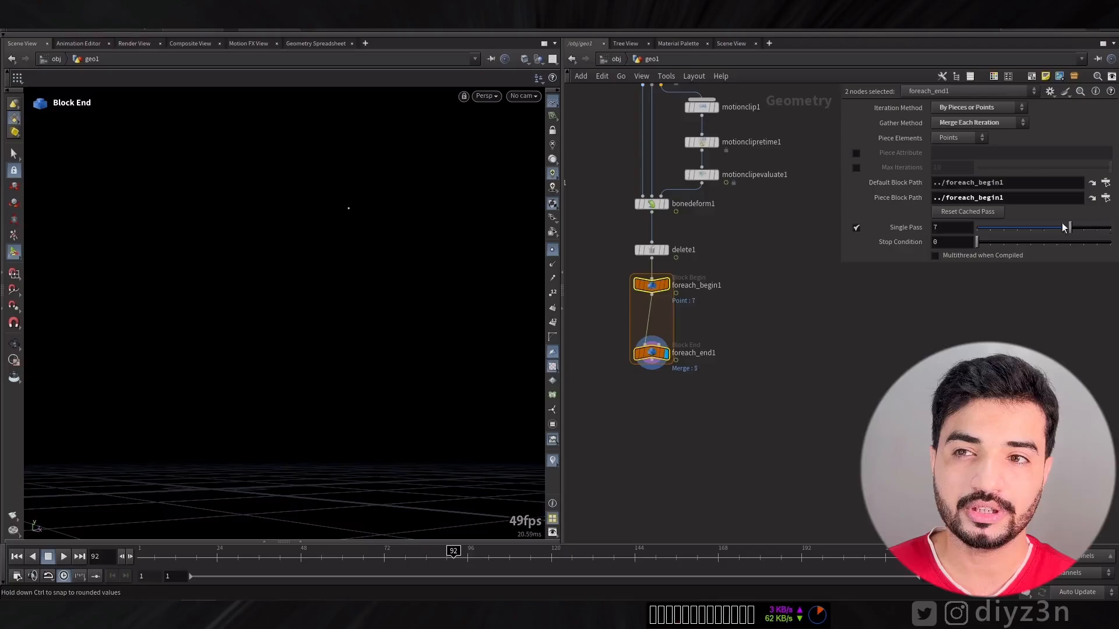
left_click(856, 227)
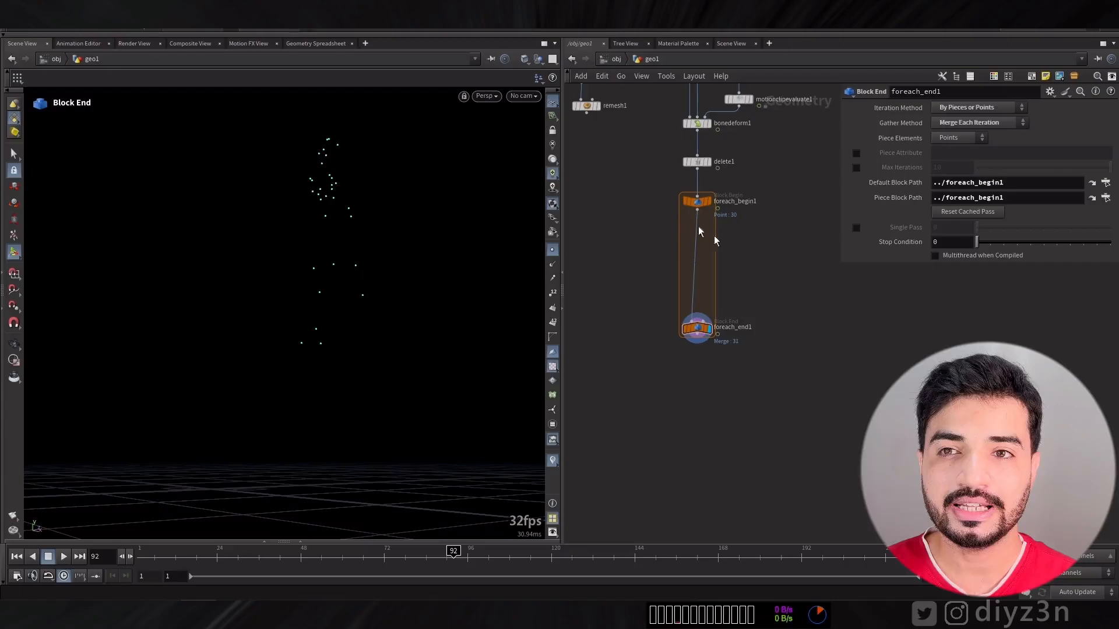
left_click(799, 314)
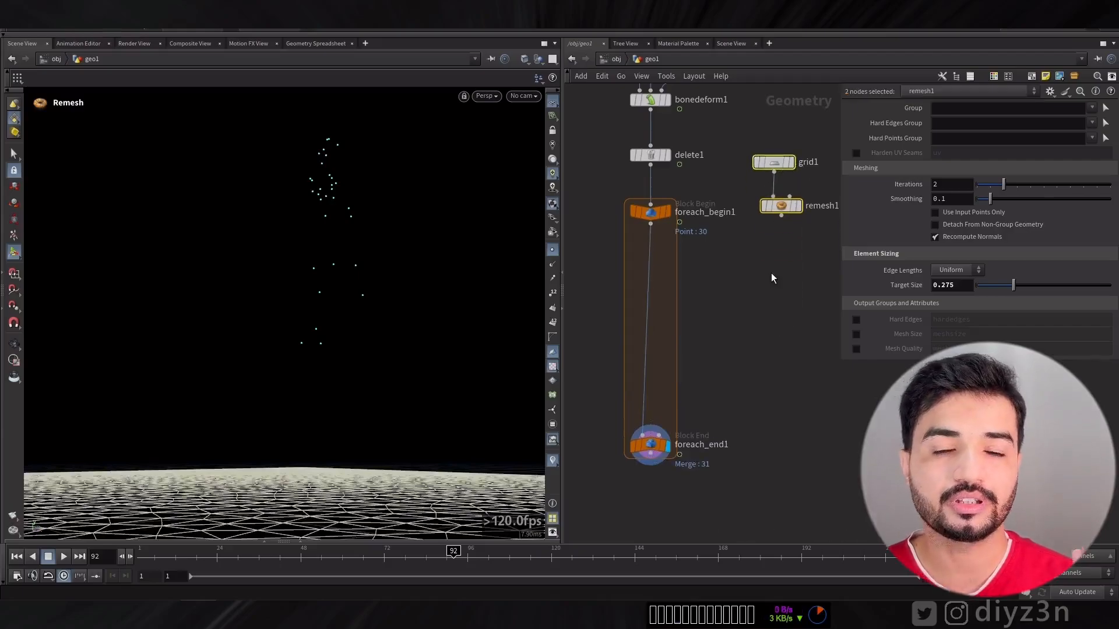
- Add Distance from Geometry on remesh1 and foreach_begin1 with Points reference, checking dist values
left_click(779, 205)
type("dist")
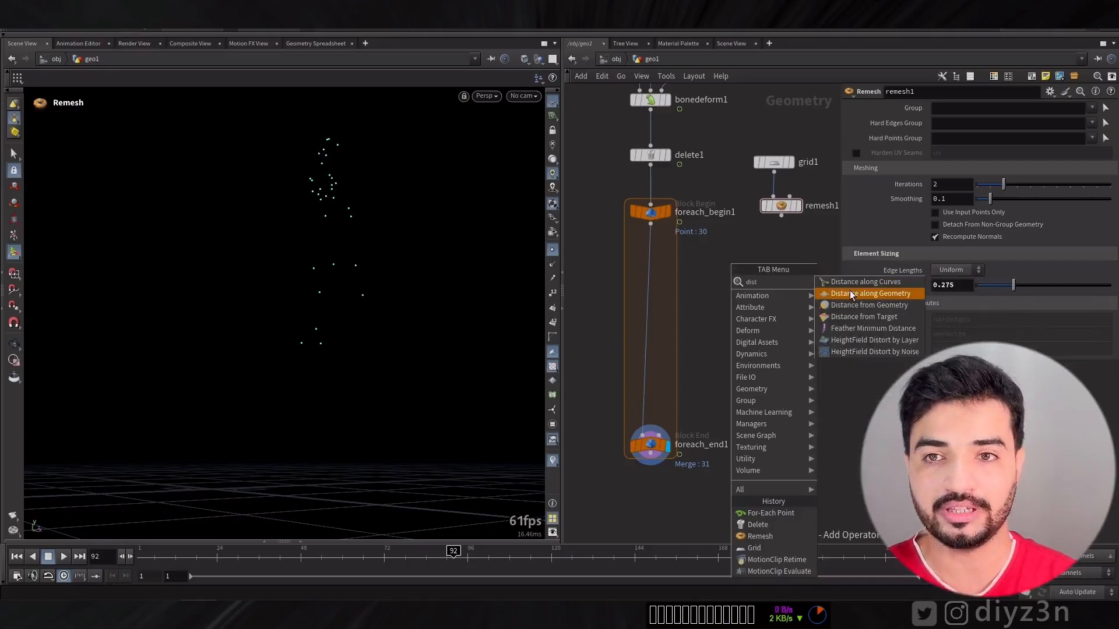
left_click(867, 304)
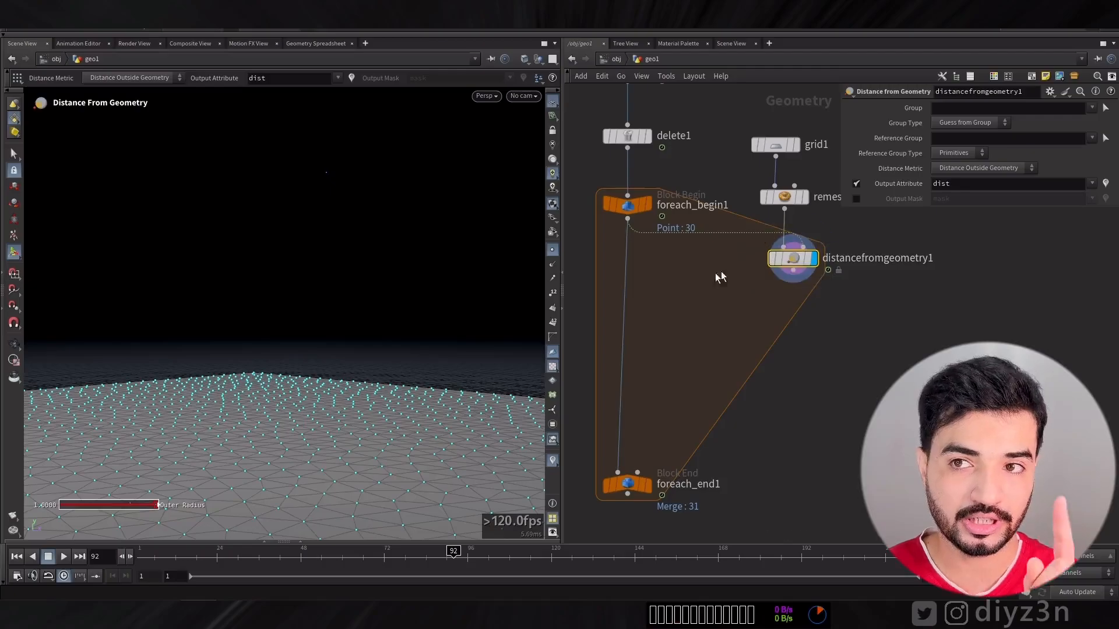
left_click(317, 43)
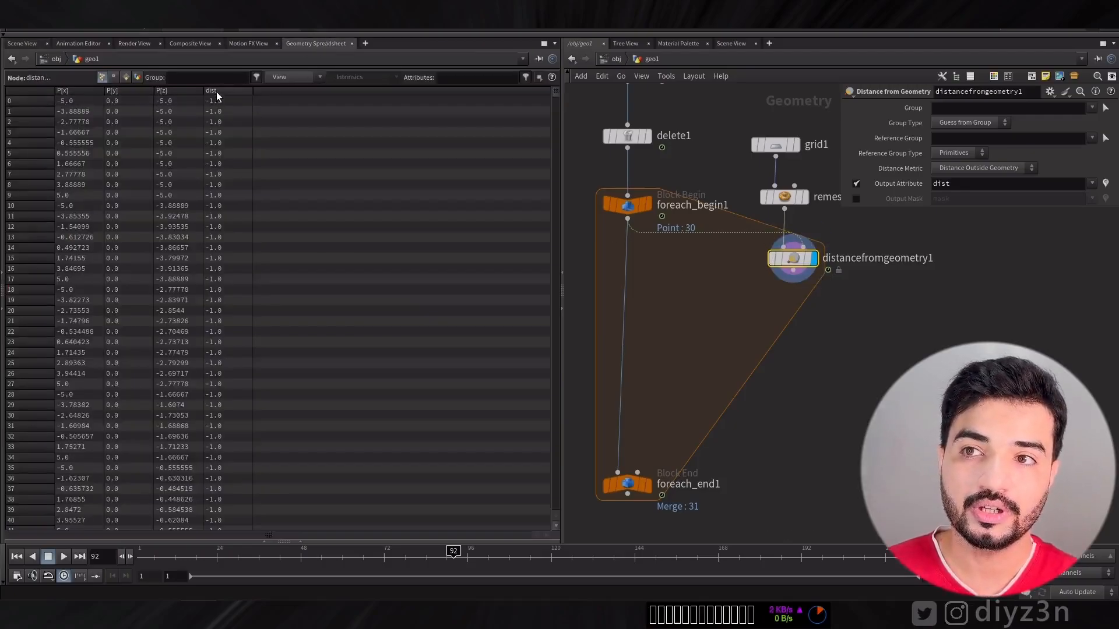
scroll("down", 3)
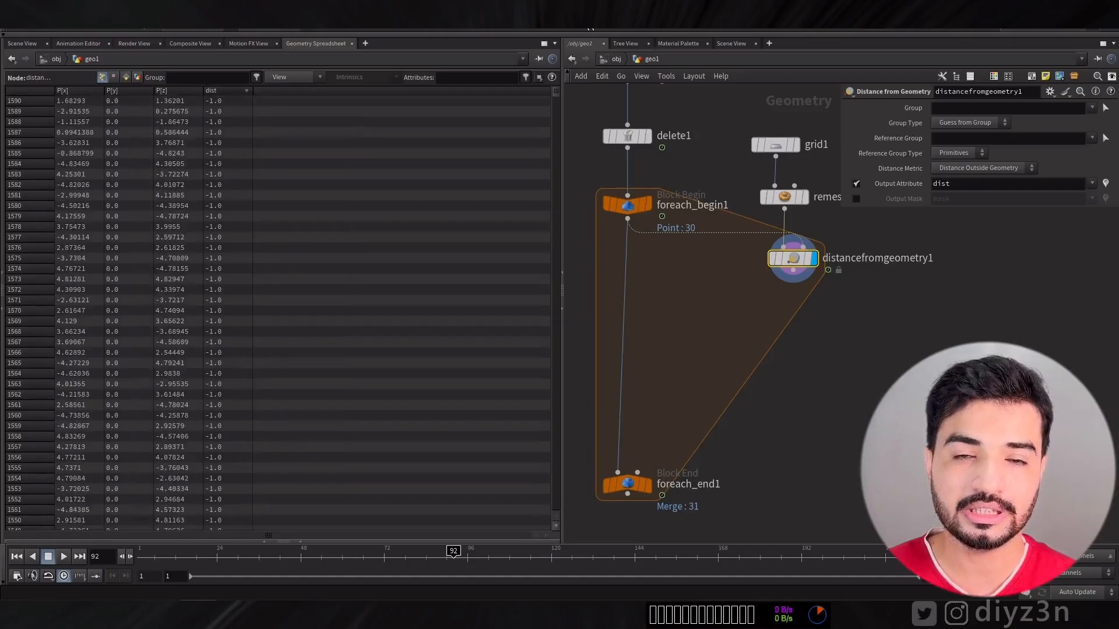
left_click(956, 152)
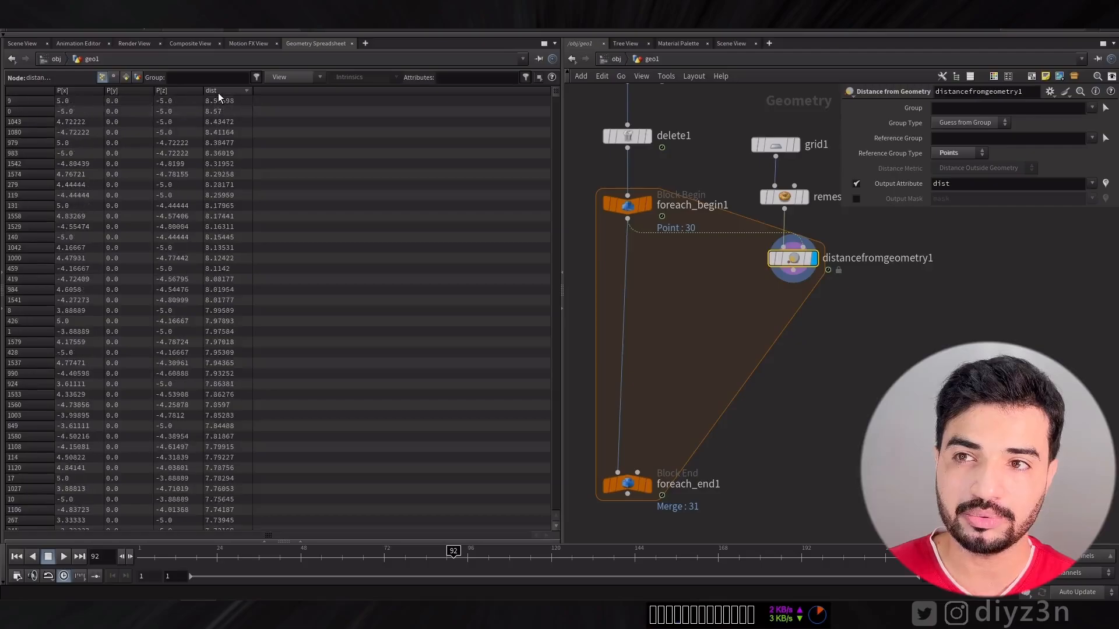
left_click(21, 43)
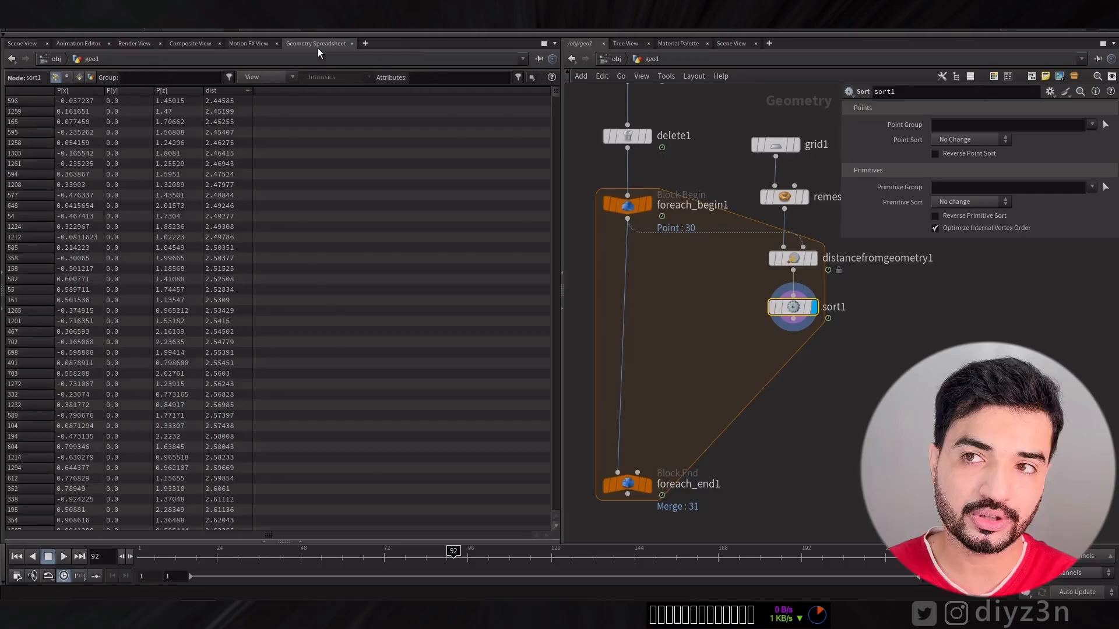
- Set the Sort node's Point Sort to By Attribute using dist, verifying in the spreadsheet
left_click(28, 91)
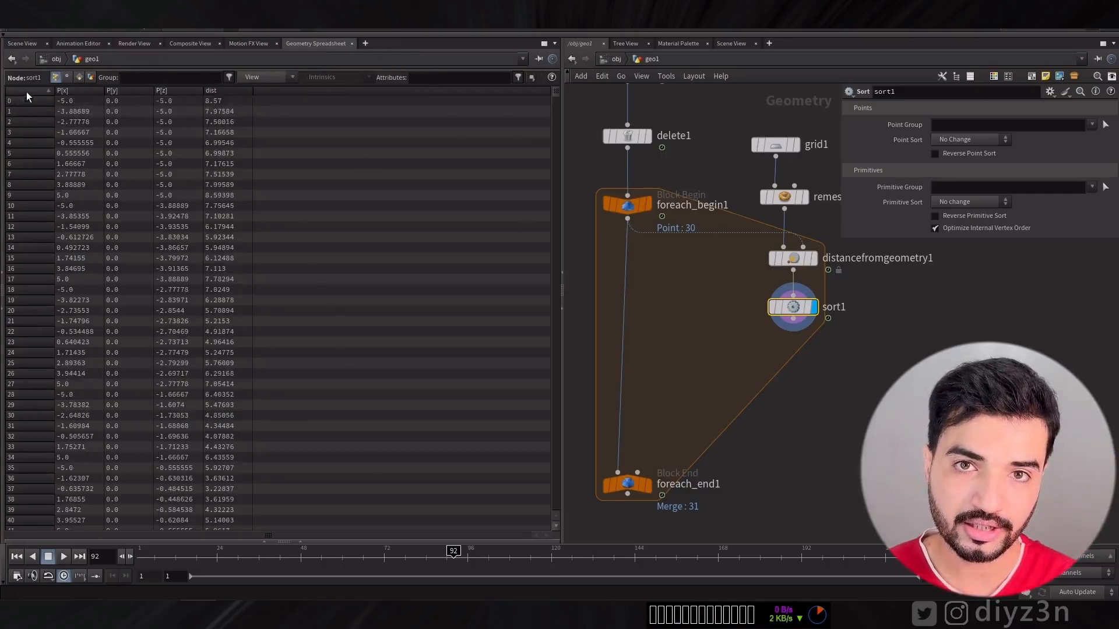
mouse_move(865, 252)
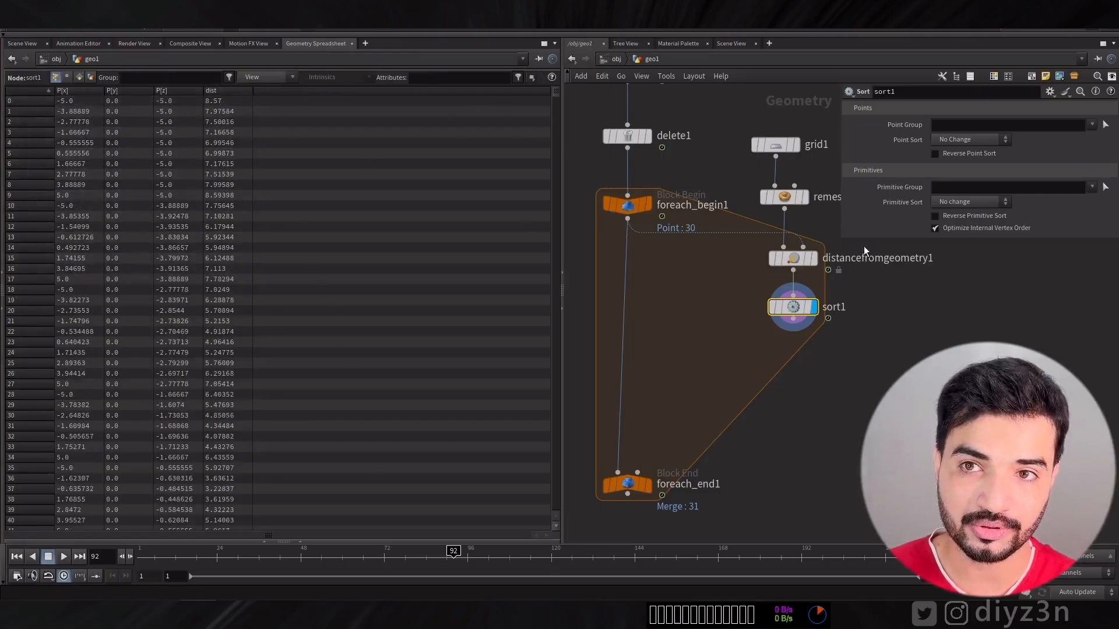
left_click(967, 139)
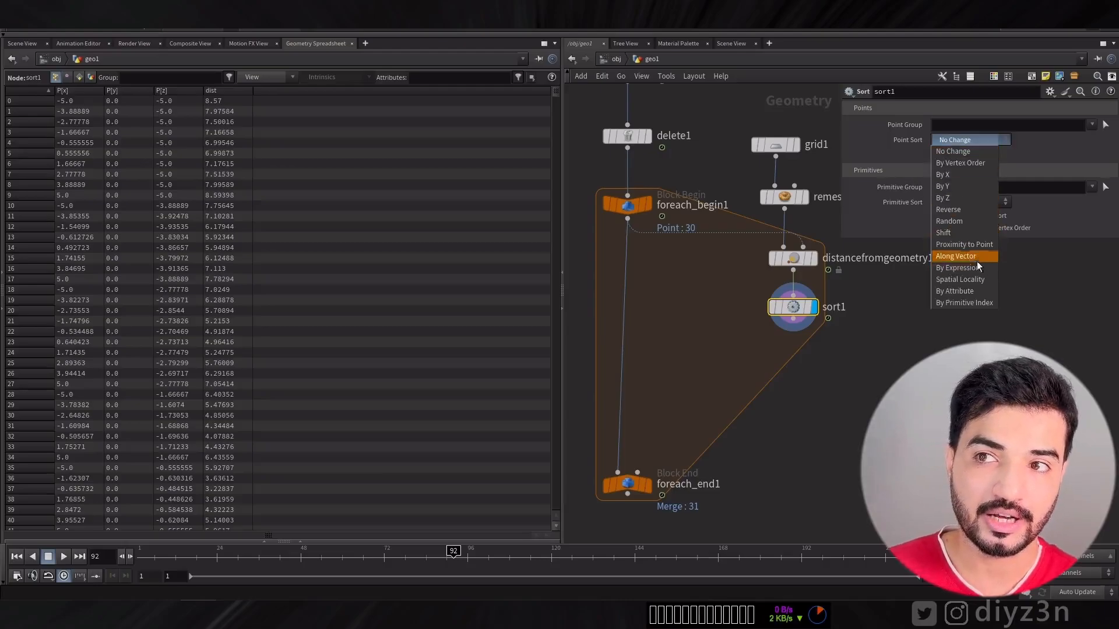
left_click(954, 290)
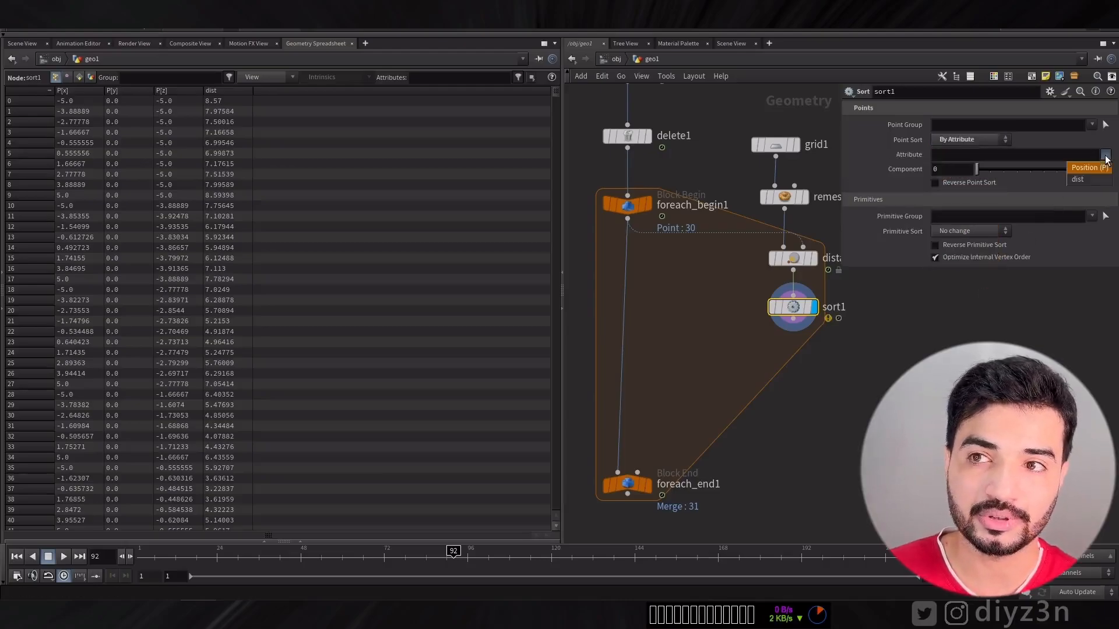
left_click(1078, 179)
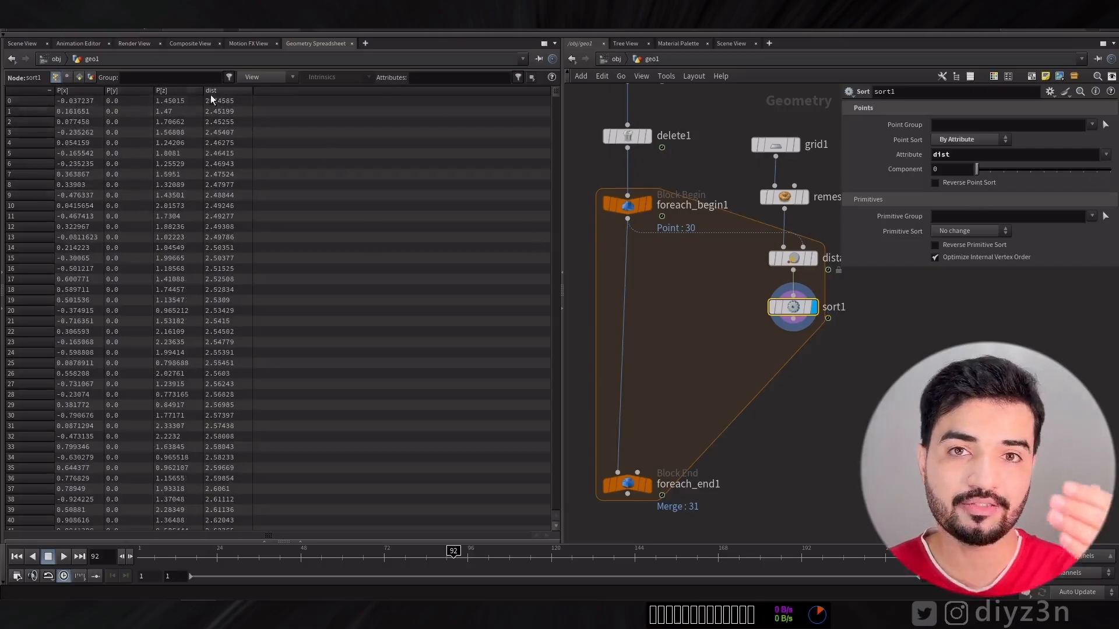
scroll("down", 3)
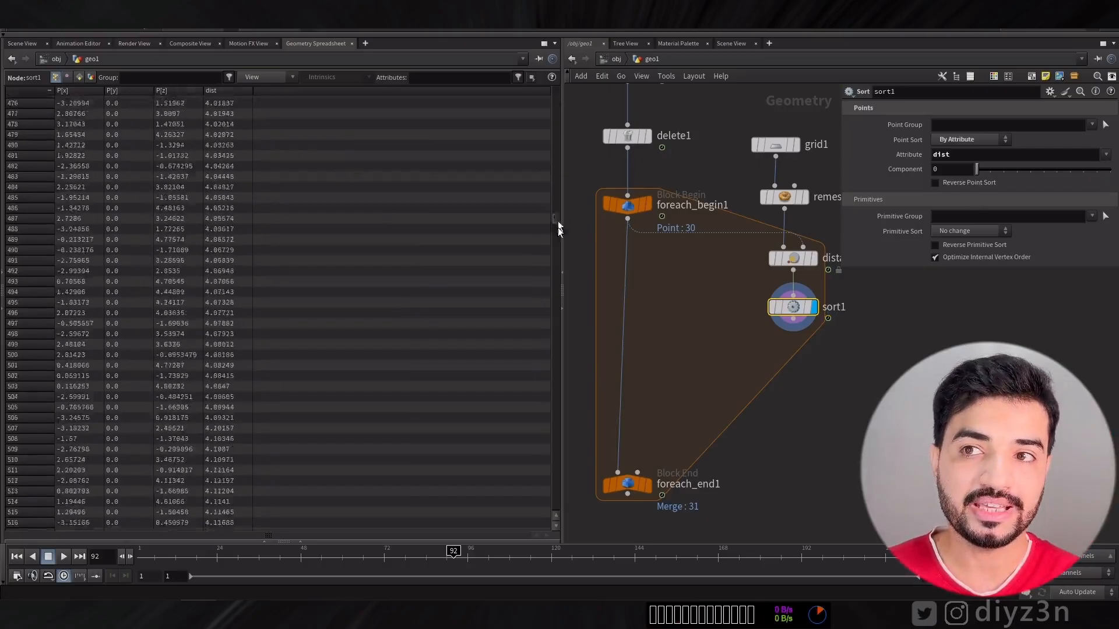
scroll("down", 3)
type("dele")
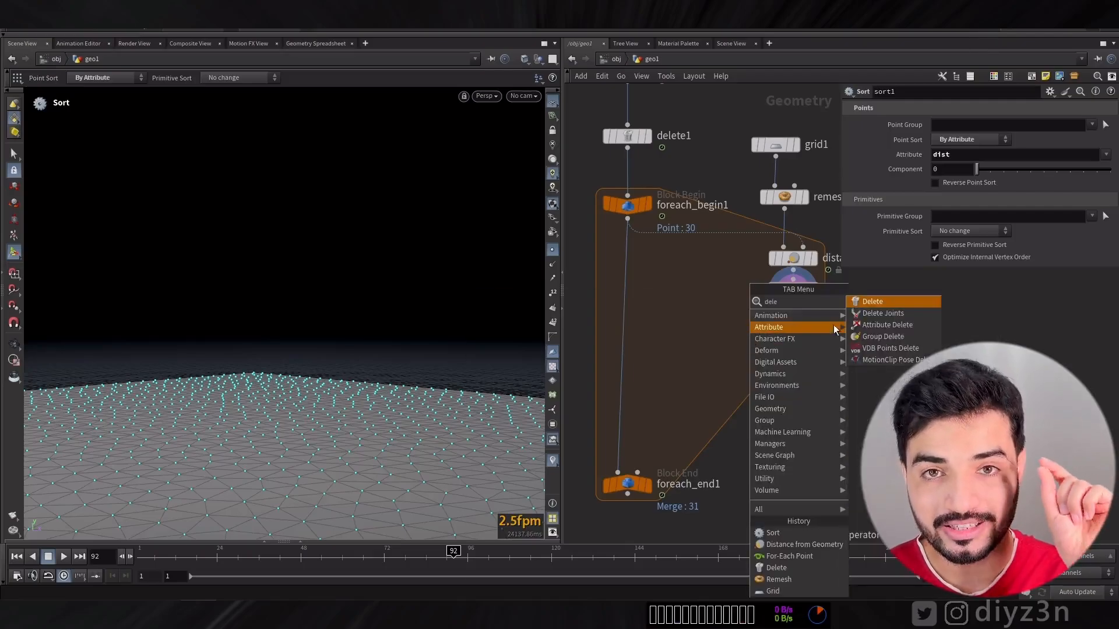
- Delete all but the nearest point, then set add1 to build polygons from all points
left_click(871, 301)
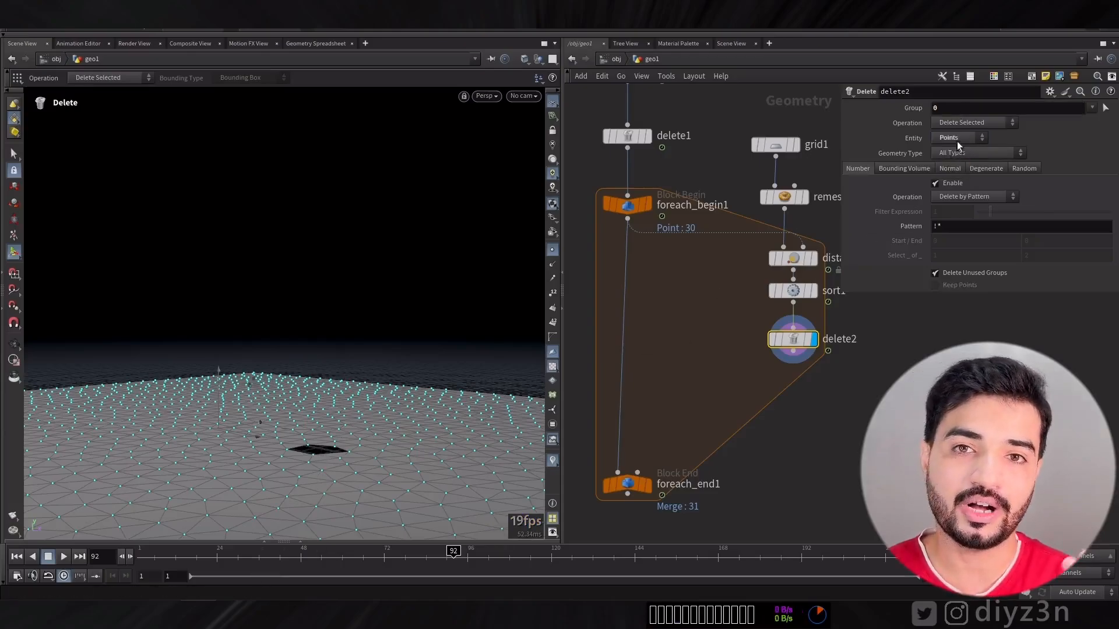
left_click(974, 121)
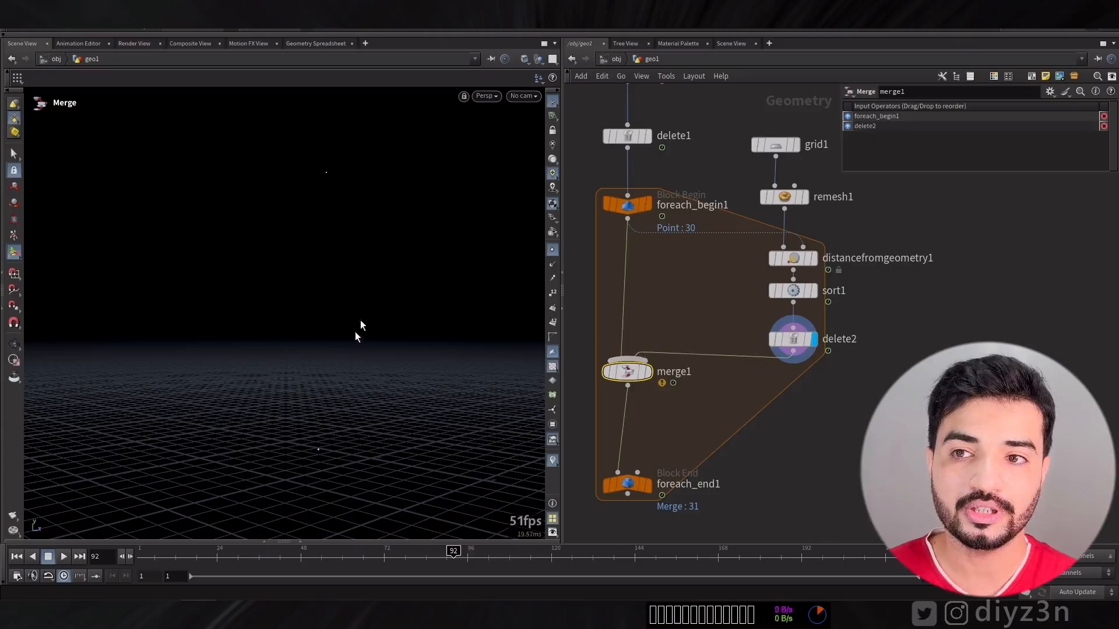
mouse_move(627, 360)
type("ad")
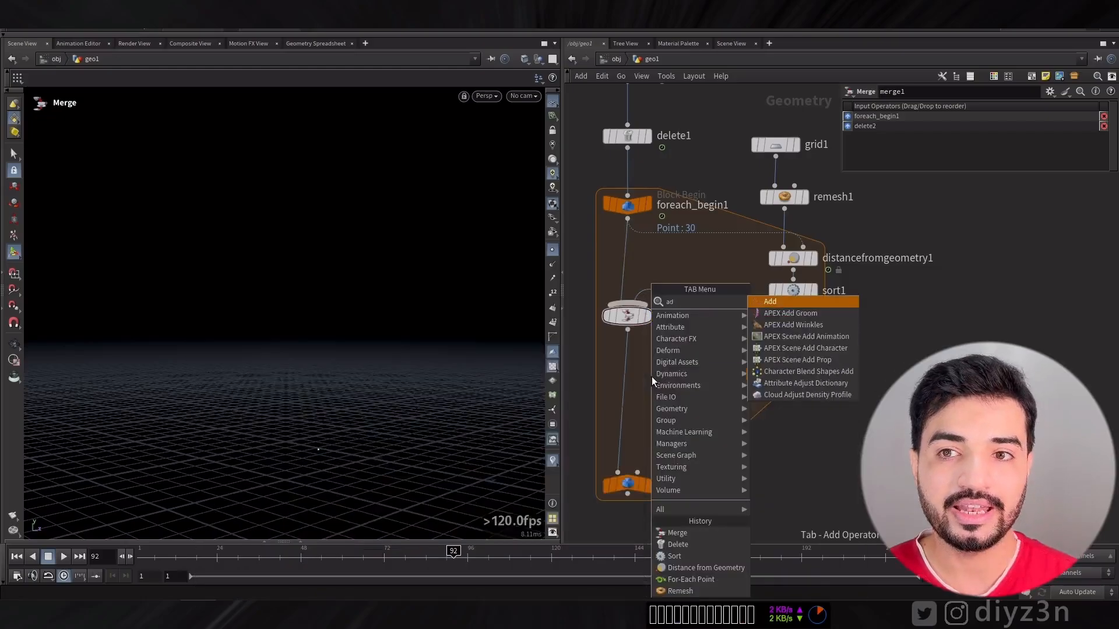
left_click(769, 301)
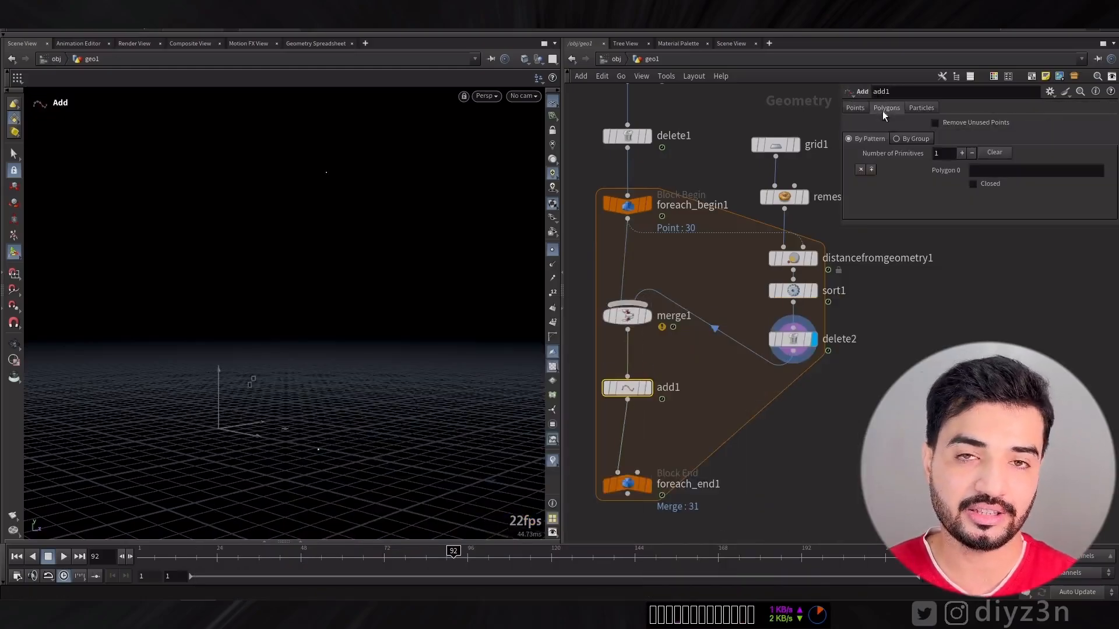
left_click(900, 139)
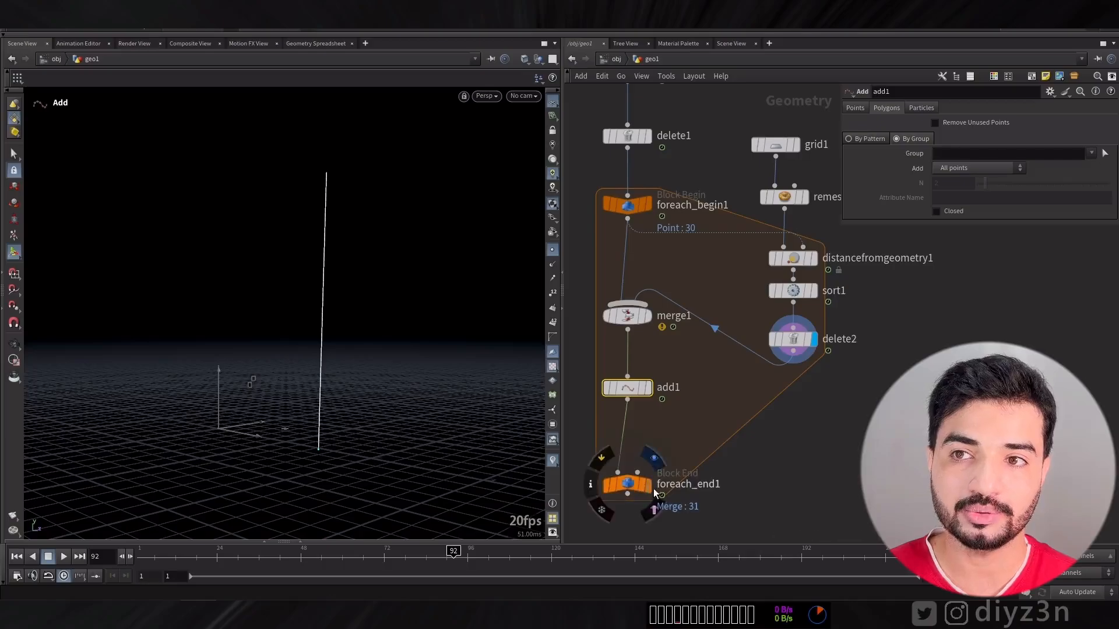
left_click(626, 484)
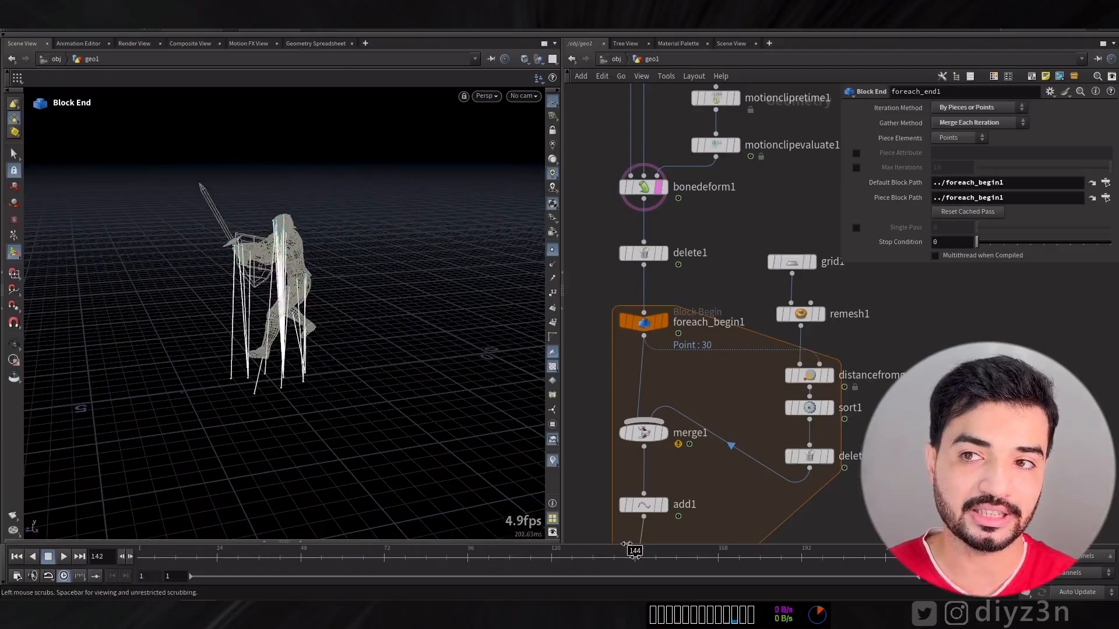
- Scrub to a later frame and randomly delete 99.61 percent of delete1's points
left_click(808, 455)
type("poin")
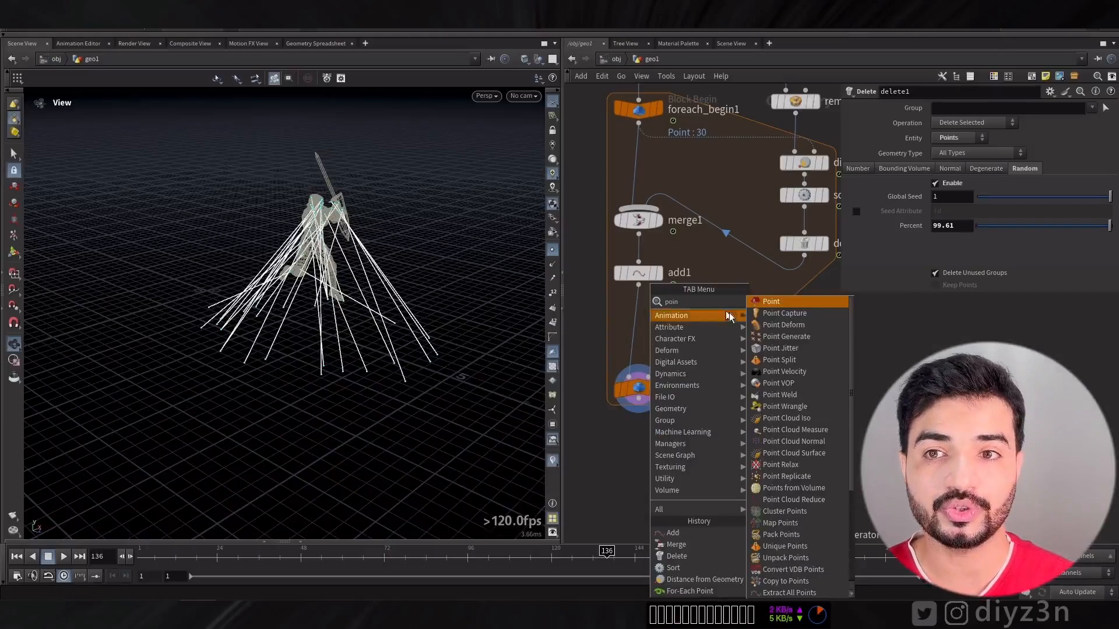
- Insert Resample (length 0.1) and Point Jitter (scale 0.07, seed $F) into the loop
left_click(779, 348)
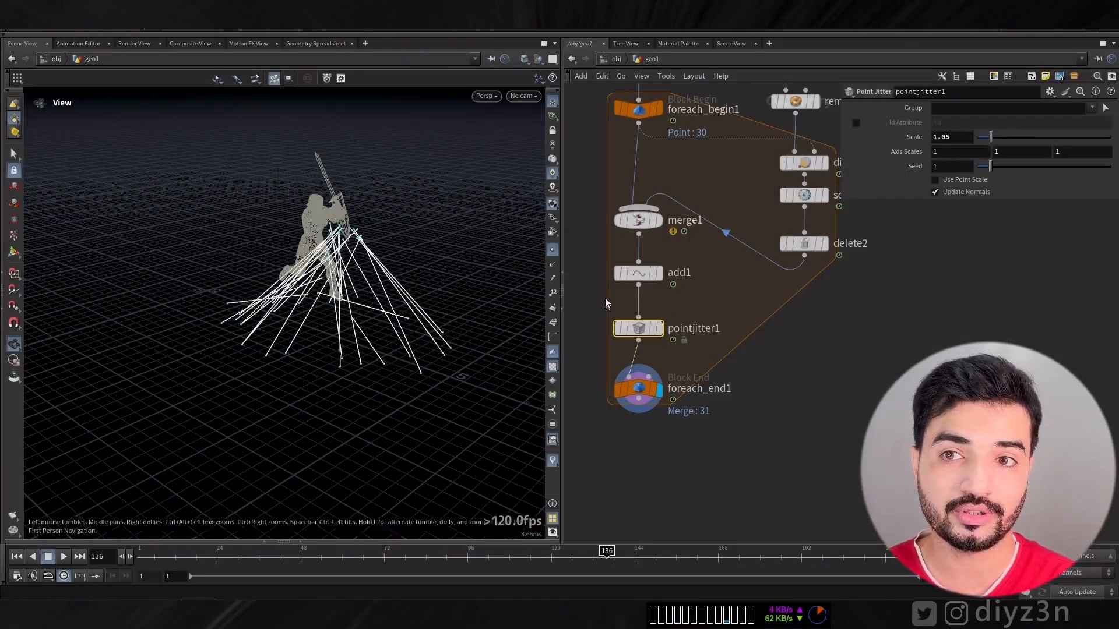
left_click(637, 273)
type("res")
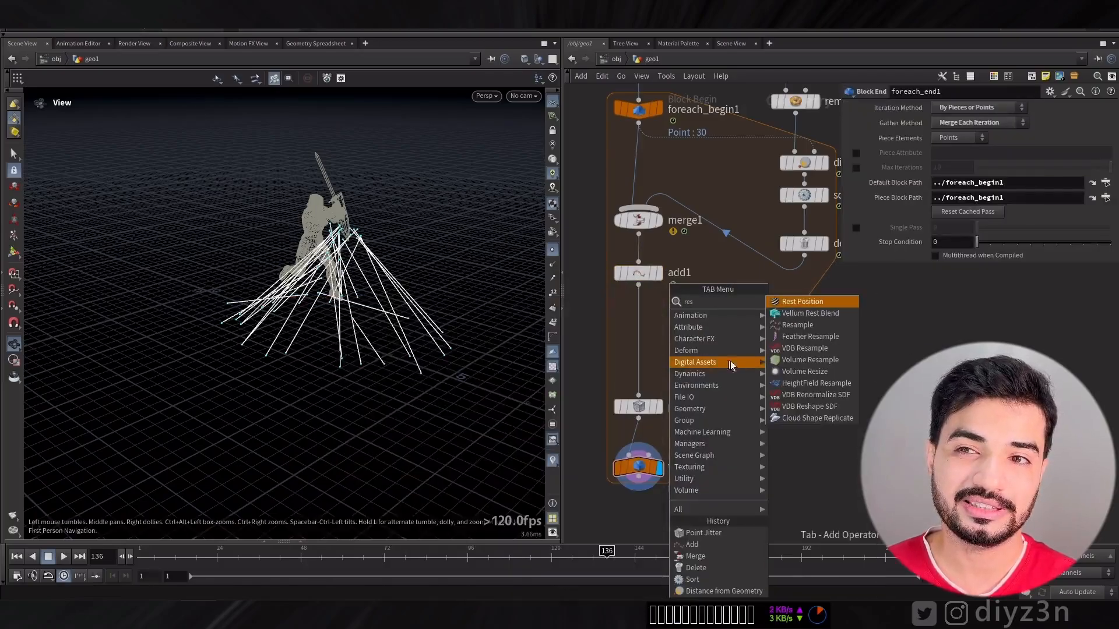
left_click(797, 324)
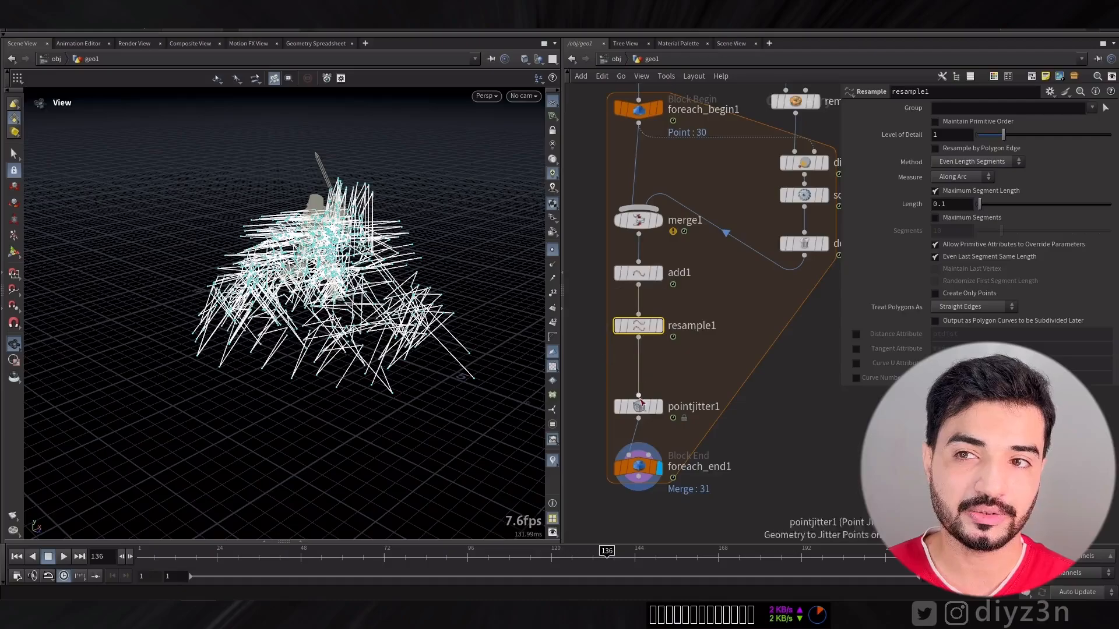
left_click(638, 406)
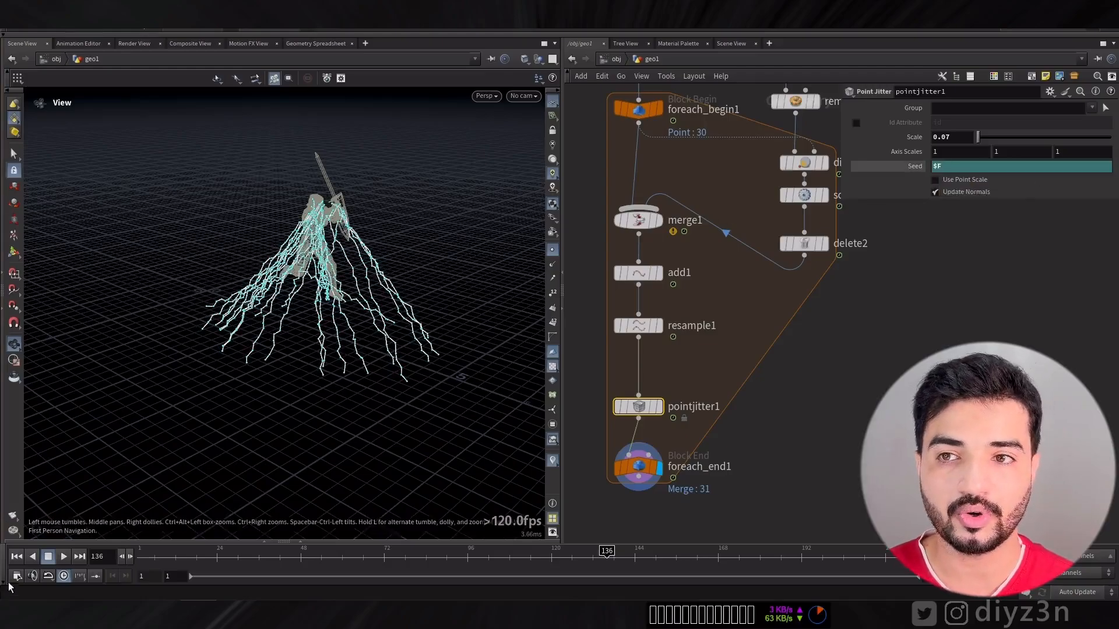
left_click(63, 557)
type("m")
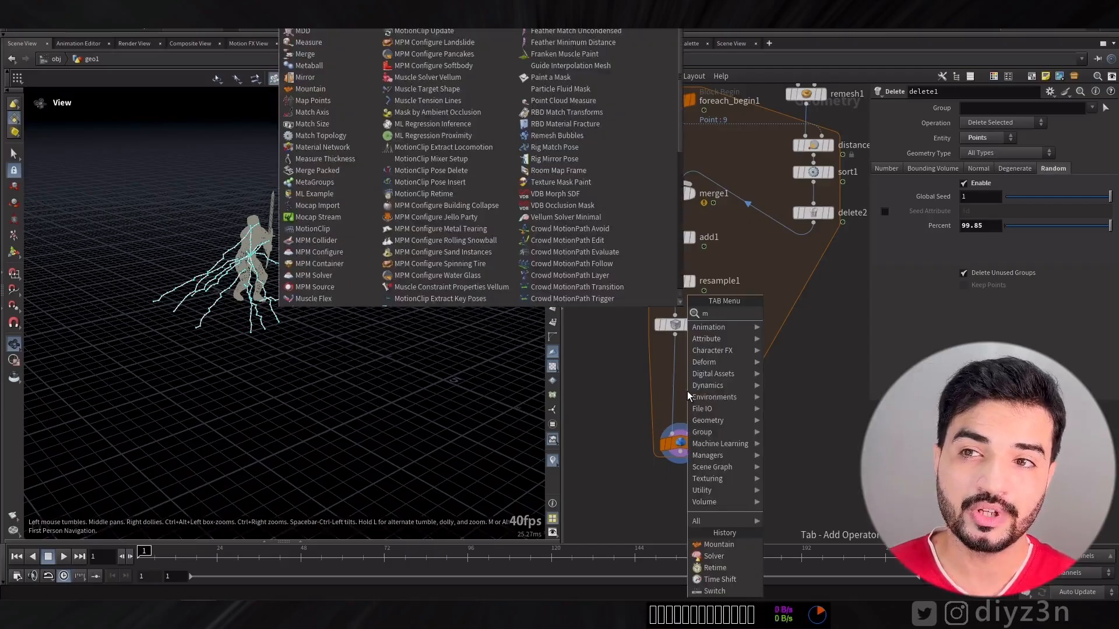
- Insert a mountain Attribute Noise before pointjitter1 at amplitude 3.37 and bypass the jitter
type("ou")
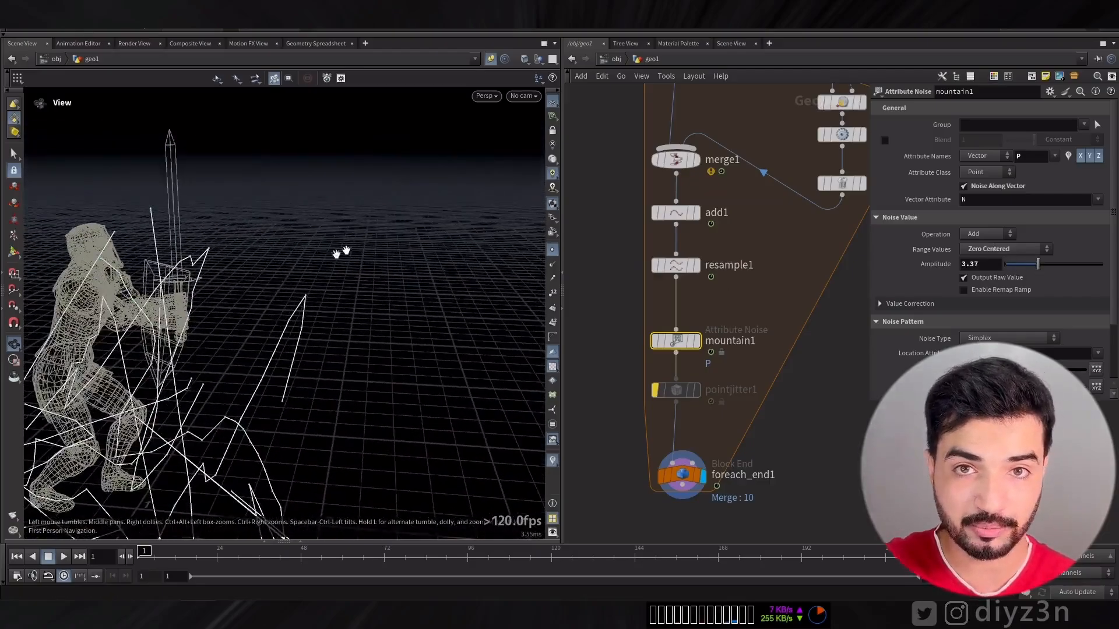
- Restrict the mountain noise to interior points with group 1-`npoints(0)-2`
left_click_drag(346, 251, 410, 200)
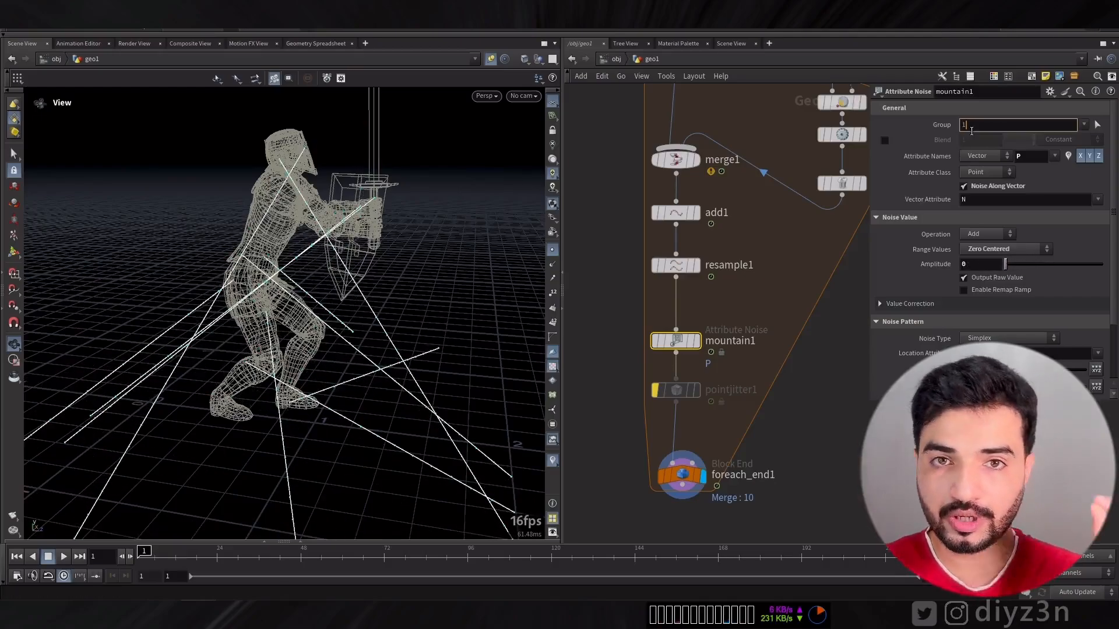
type("-")
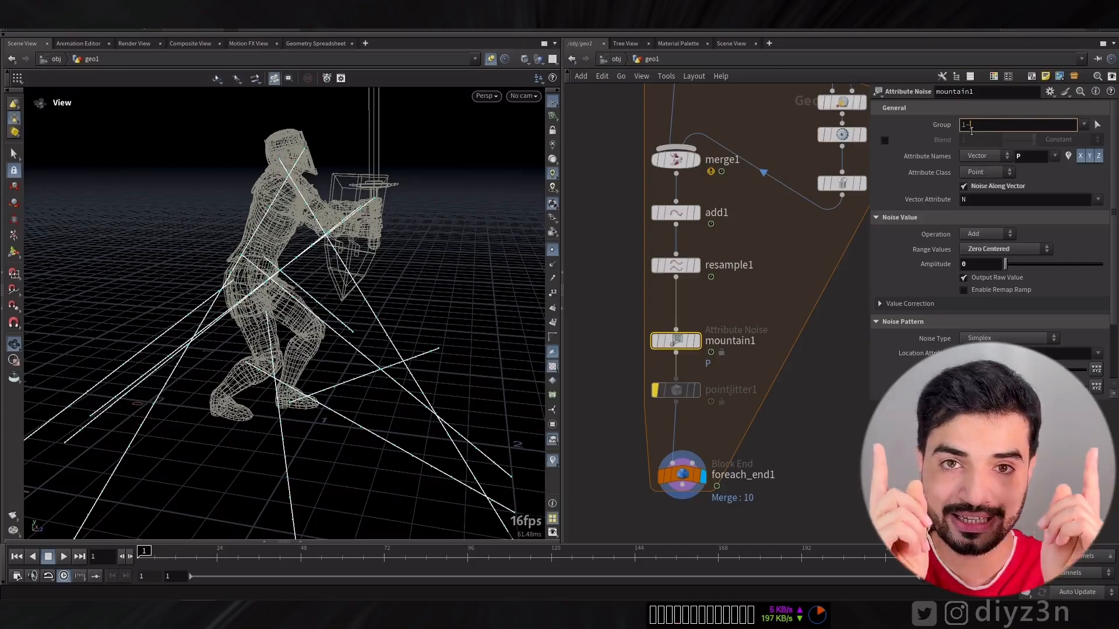
type("npoints(0)`")
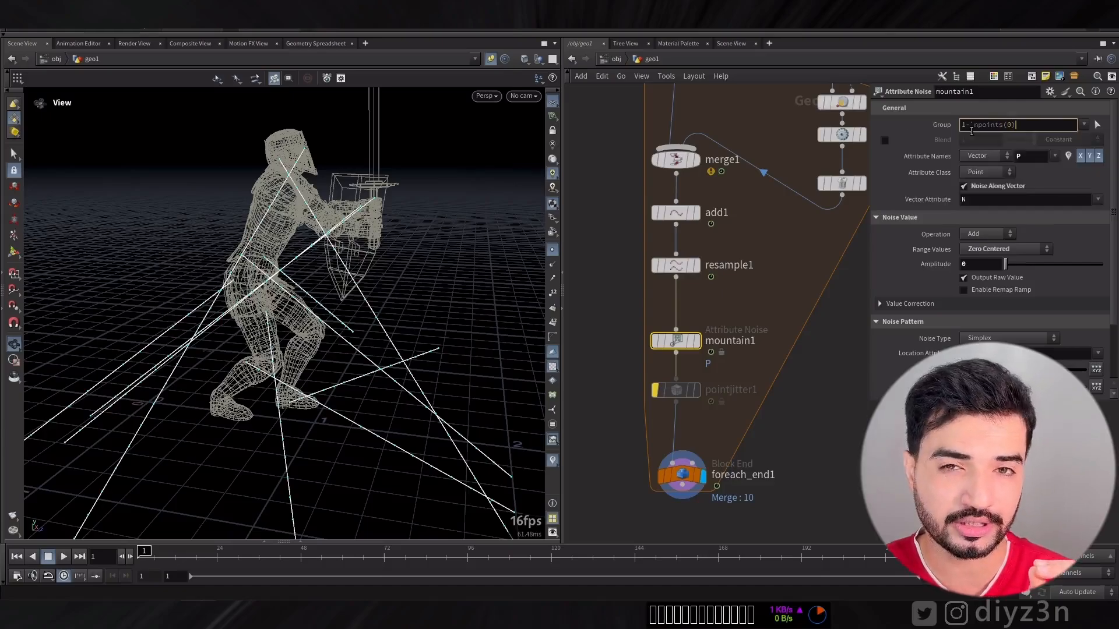
type("-2")
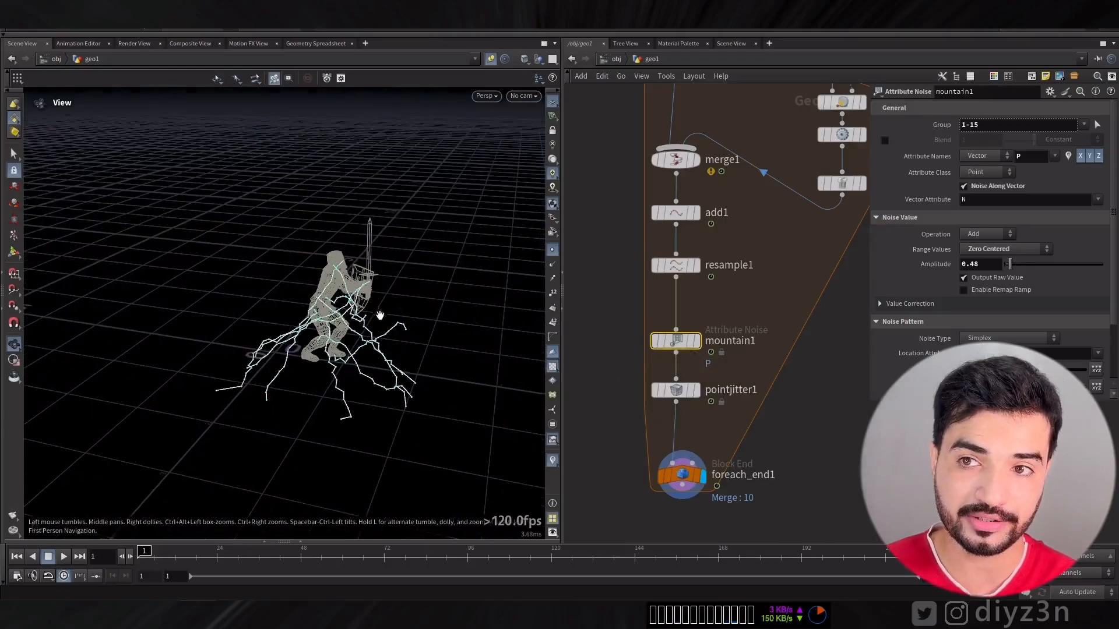
- Edit the delete2 group of ground points and play the animation to check strikes
left_click(63, 557)
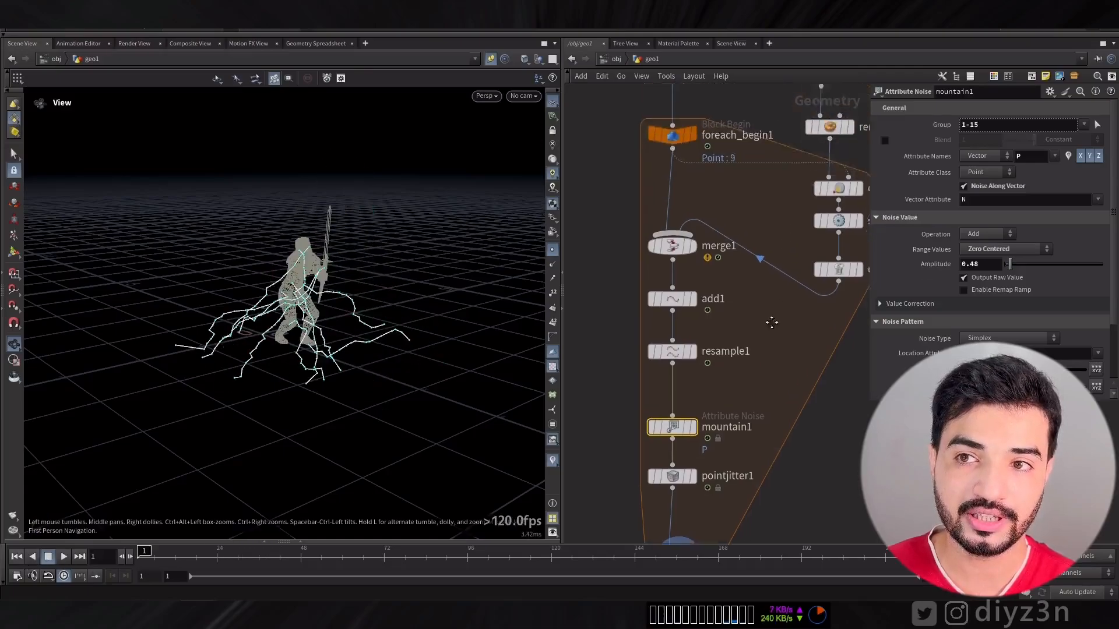
left_click(794, 381)
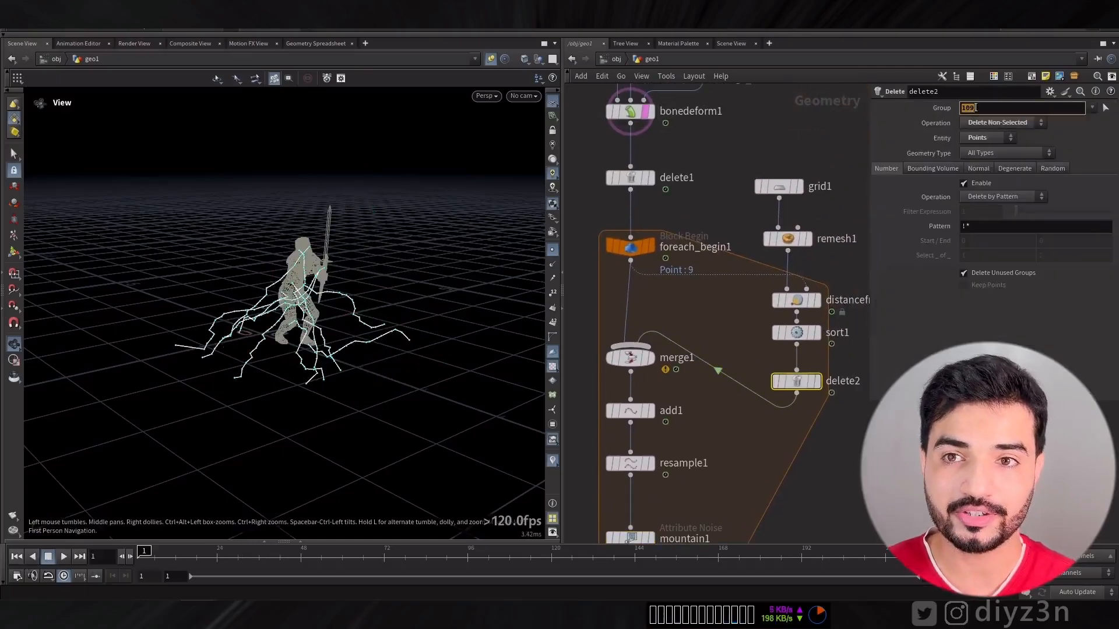
left_click(63, 556)
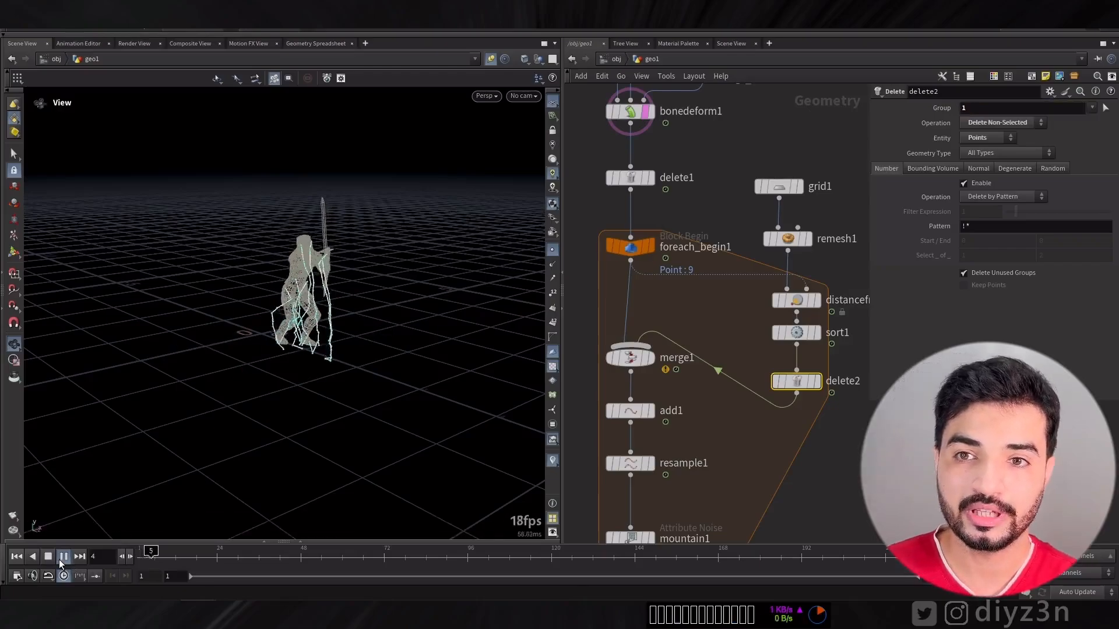
left_click(48, 556)
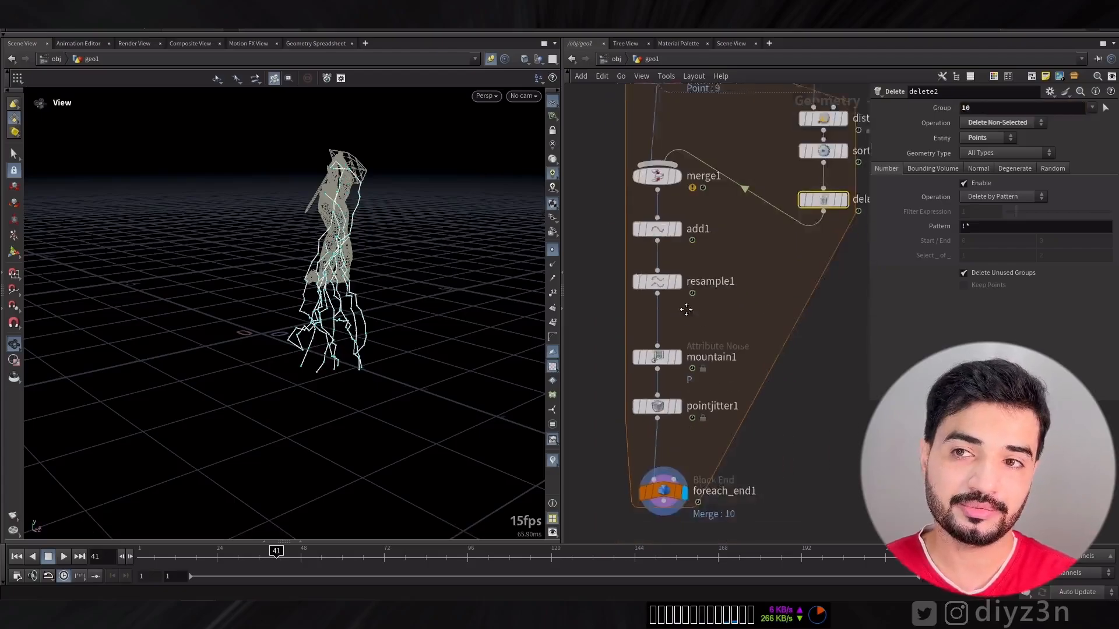
- Lower the noise amplitude to 0.6 and preview a single strike
left_click(657, 282)
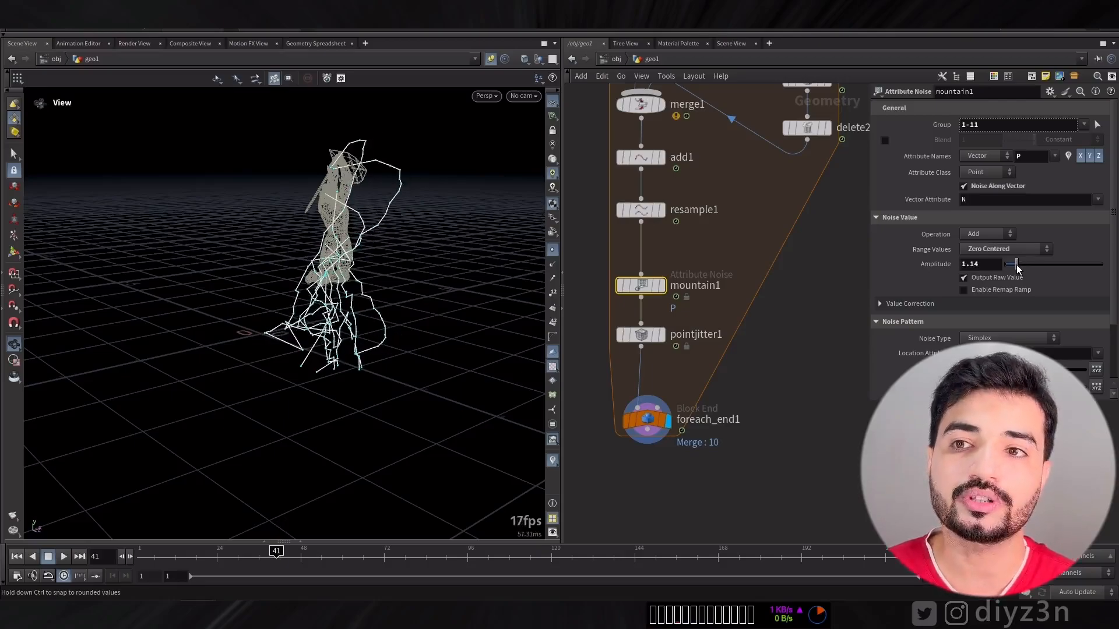
left_click(63, 557)
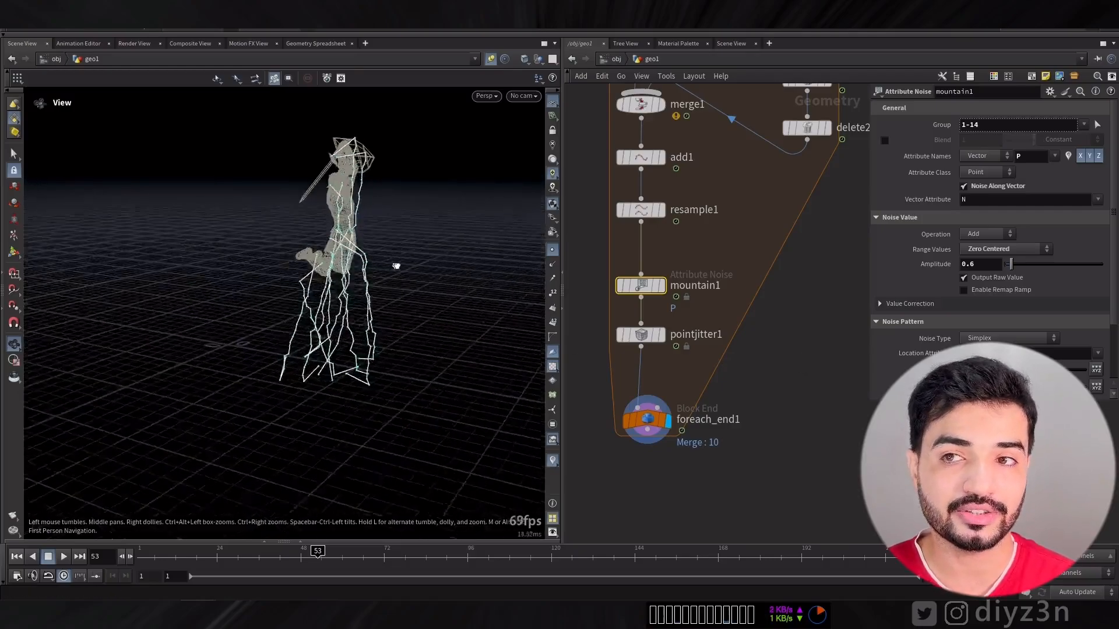
left_click(62, 556)
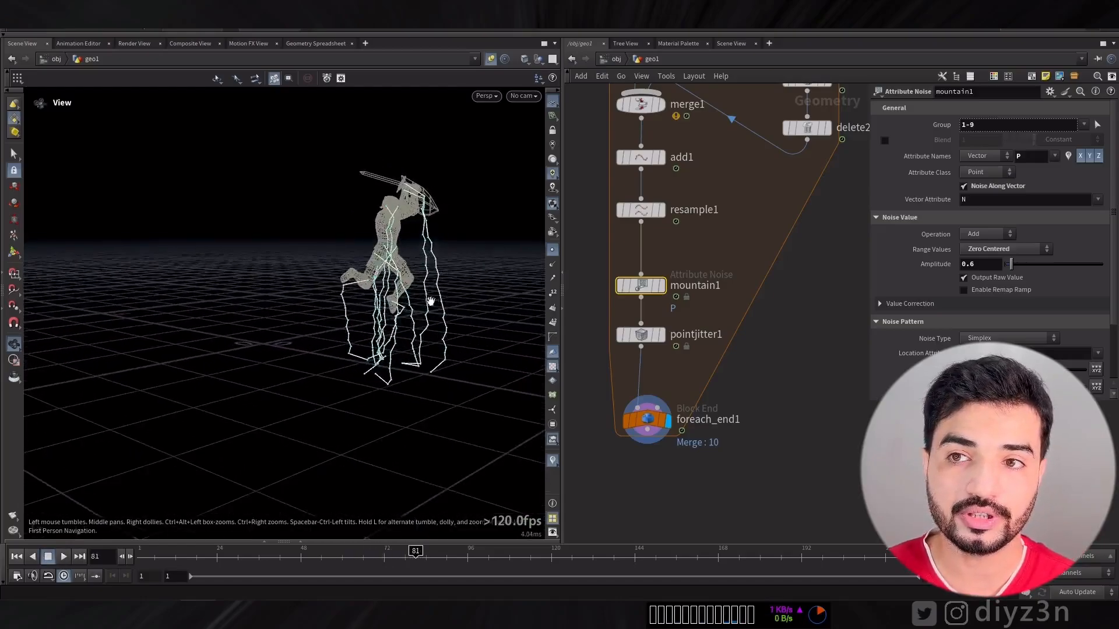
left_click(646, 419)
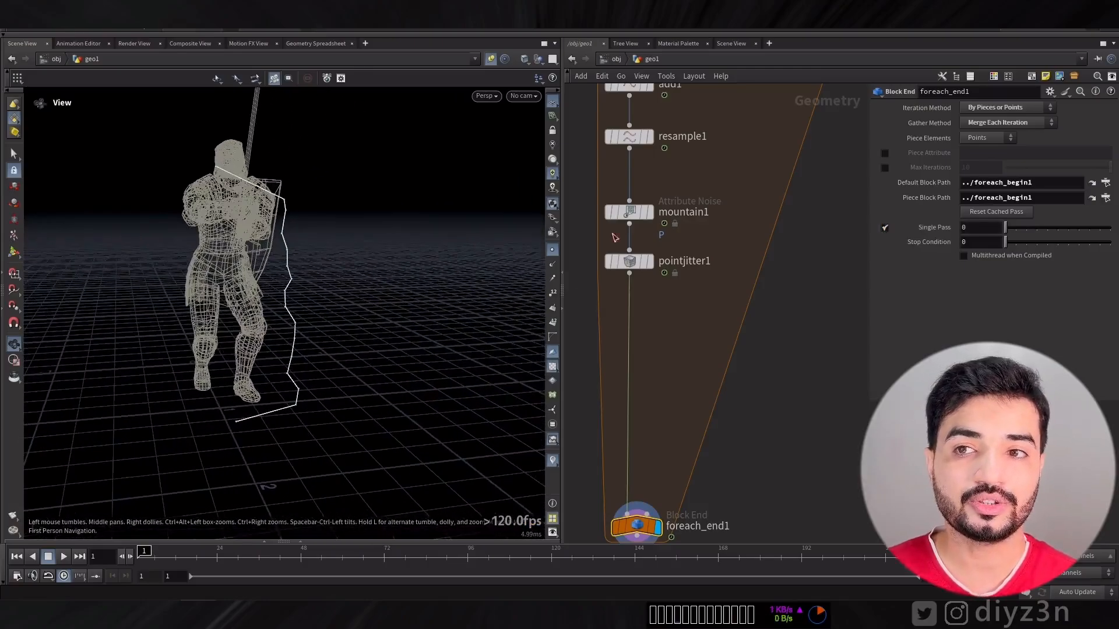
- Add a Delete node removing 44.4% of bolt points at random, plus a branch Line
left_click(629, 212)
type("dele")
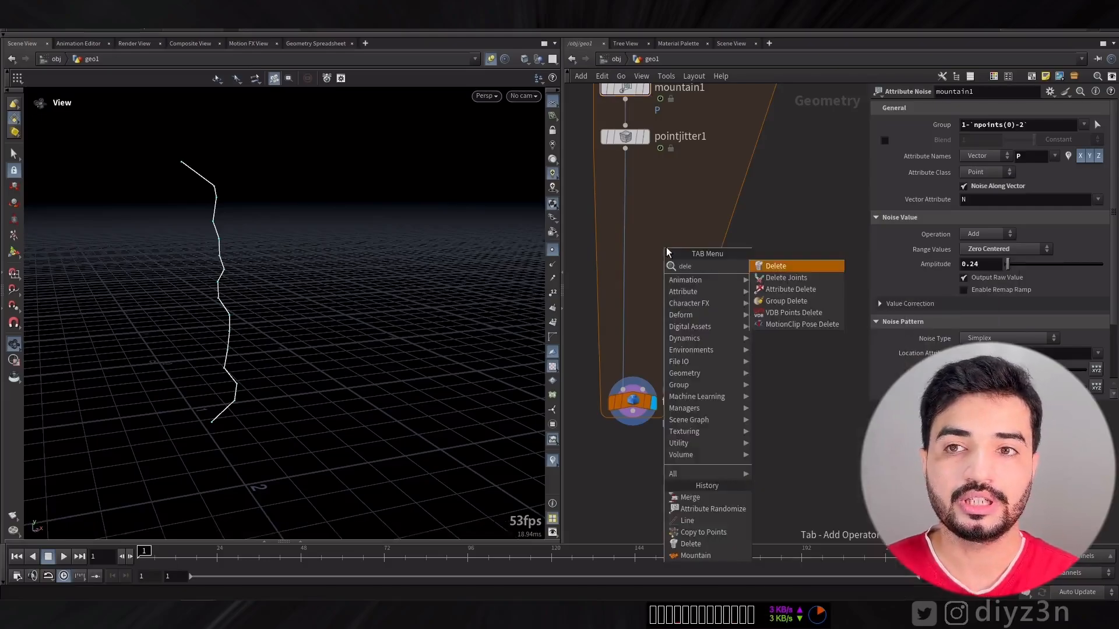
left_click(775, 266)
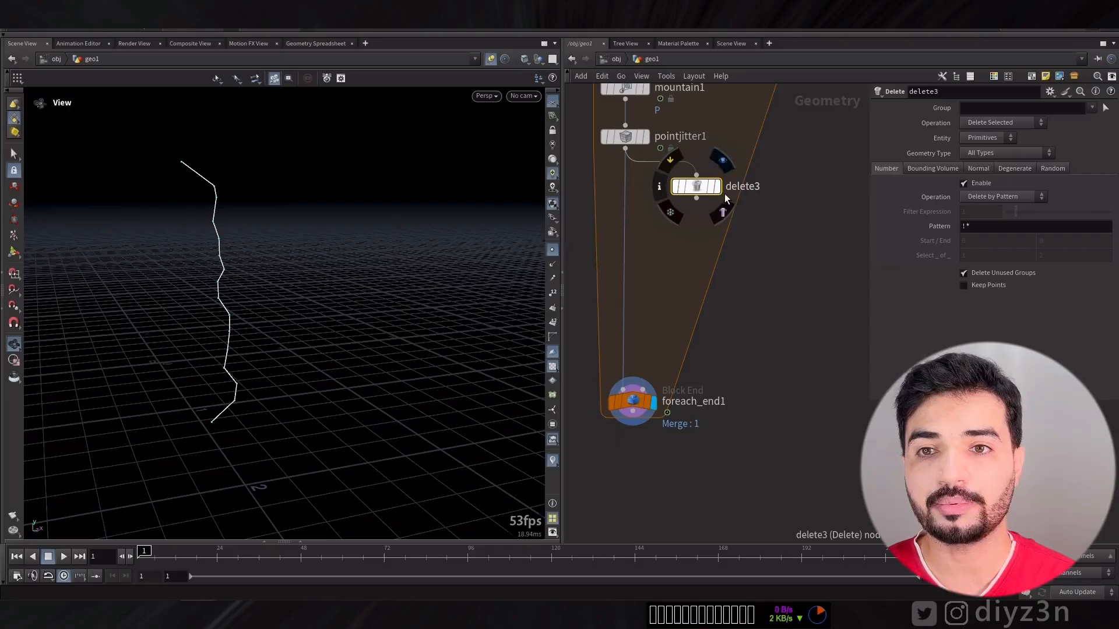
left_click(988, 137)
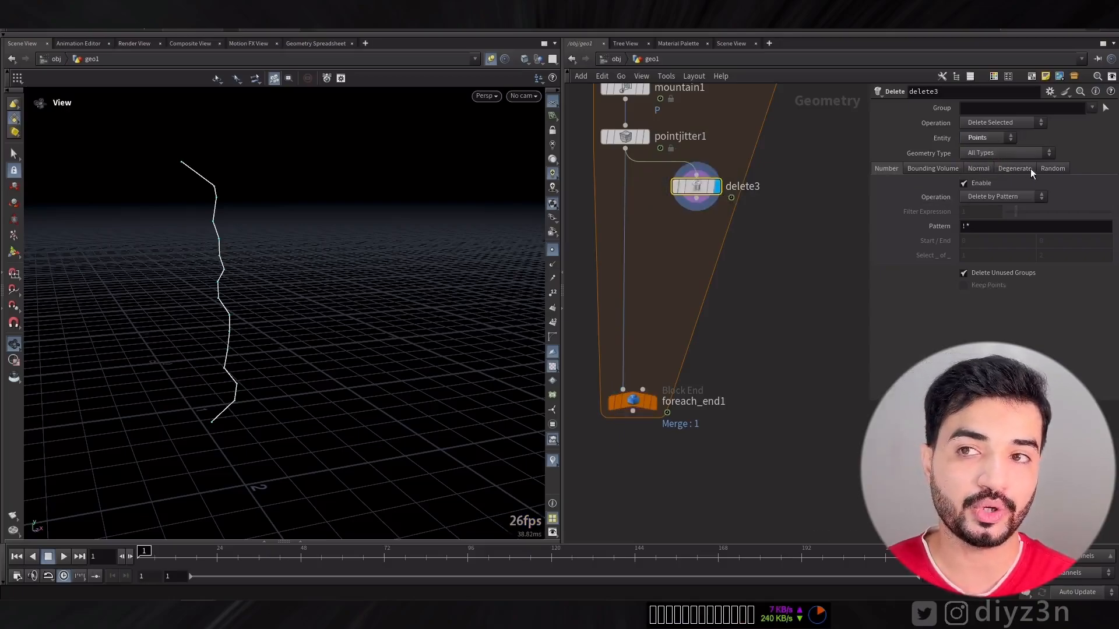
left_click(1052, 168)
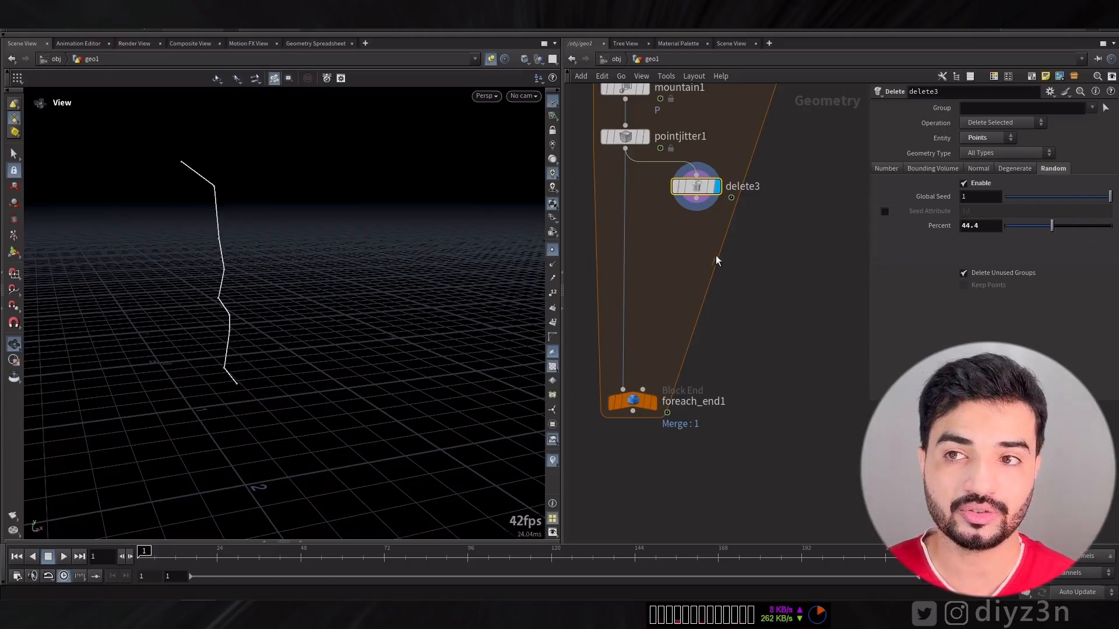
mouse_move(689, 258)
type("line")
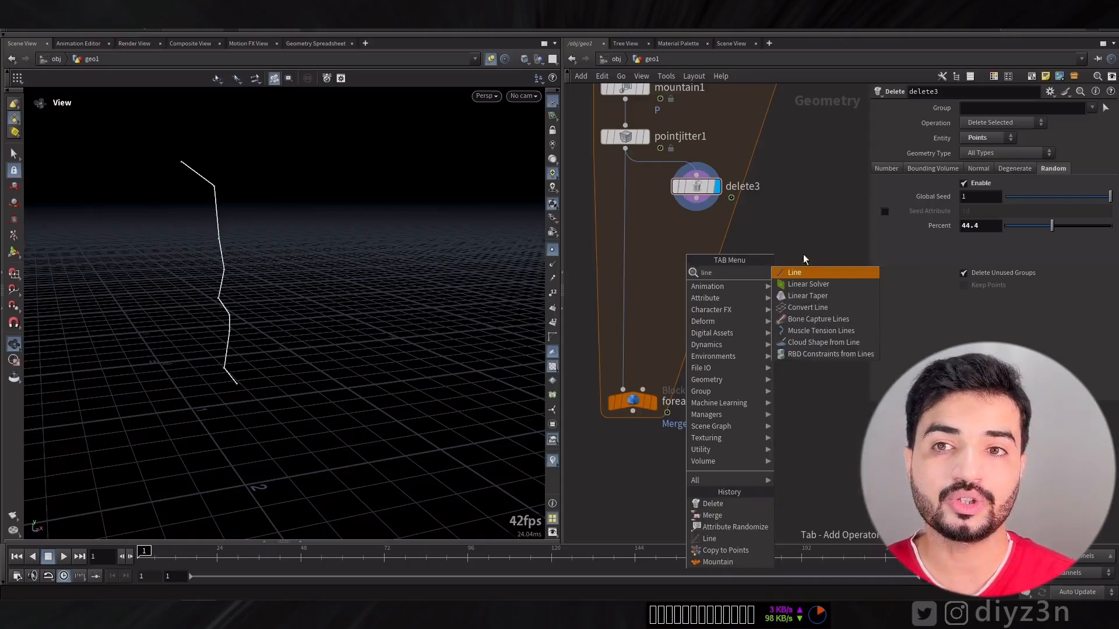
left_click(793, 272)
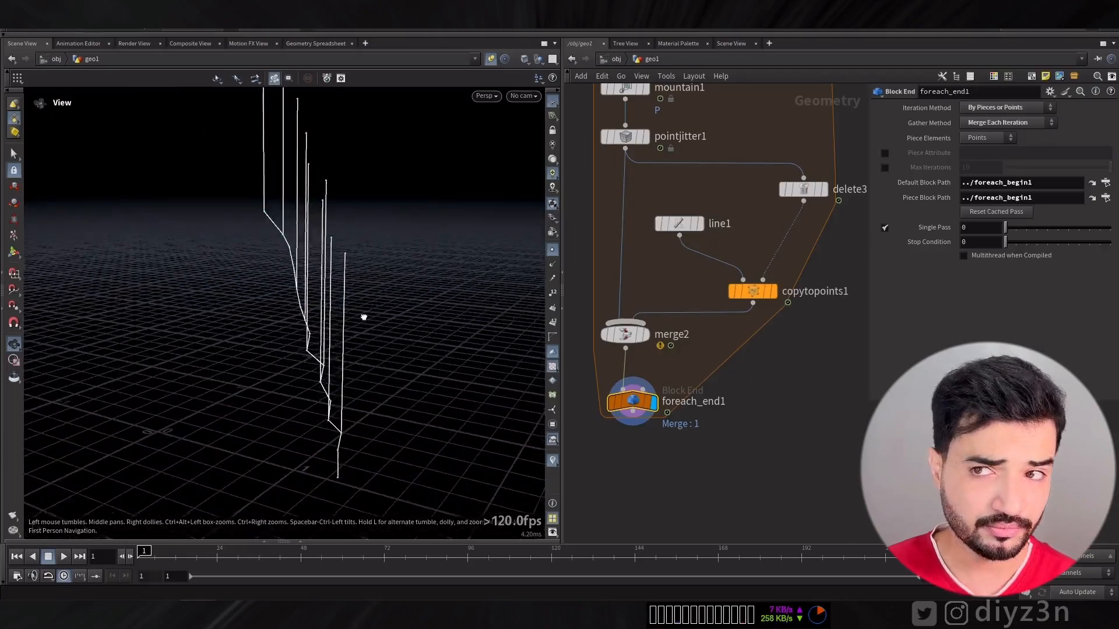
- Randomize the orient attribute as directions within a 158-degree cone on branch points
left_click(677, 223)
type("t")
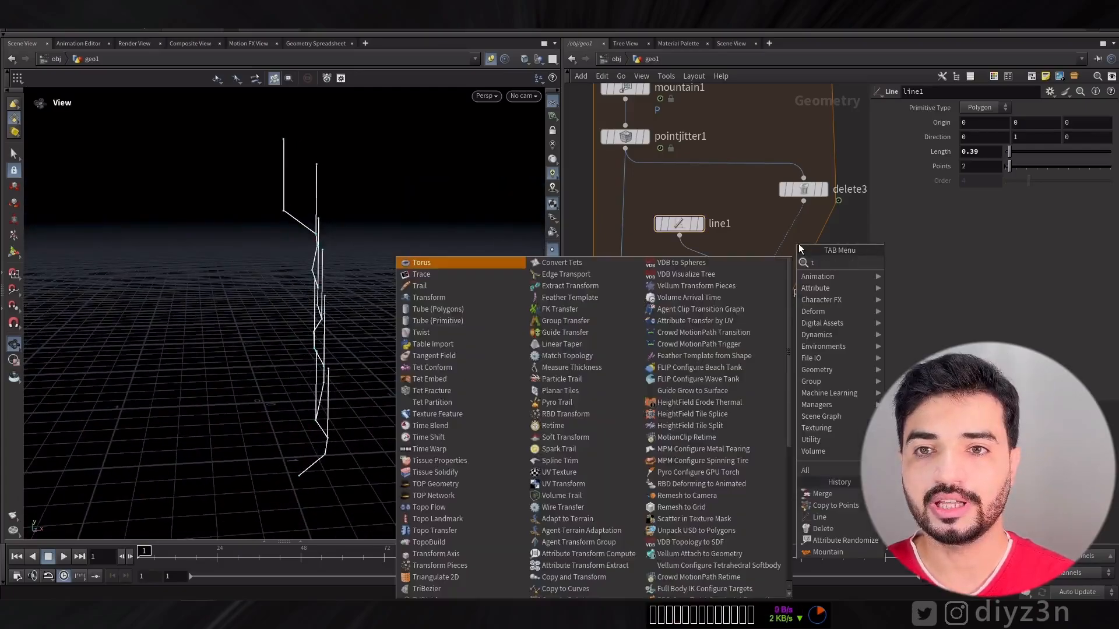
type("and")
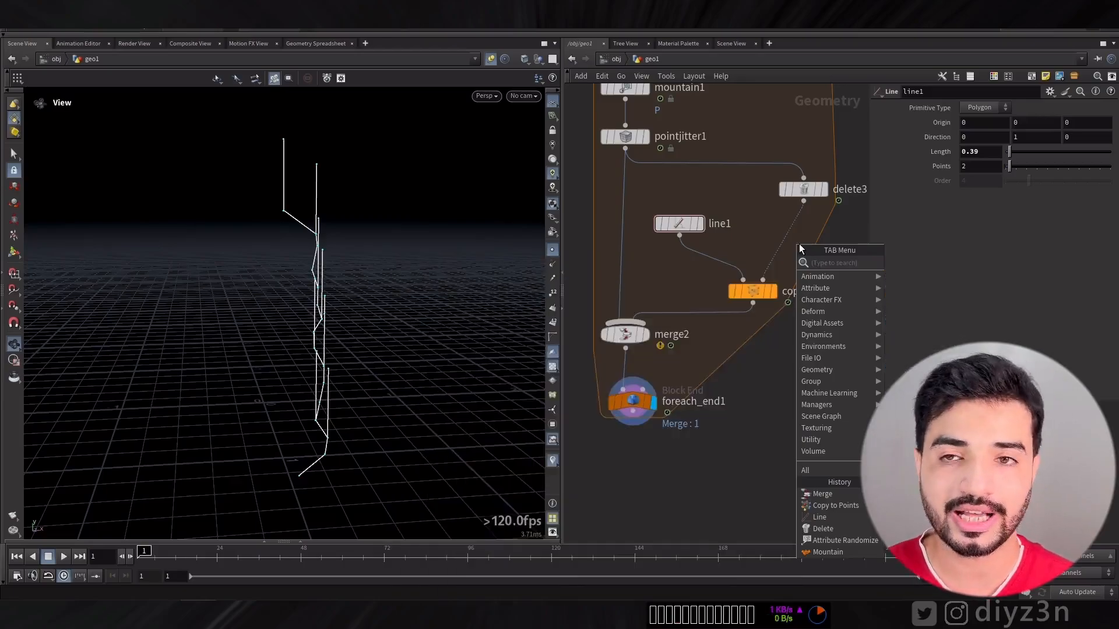
left_click(835, 505)
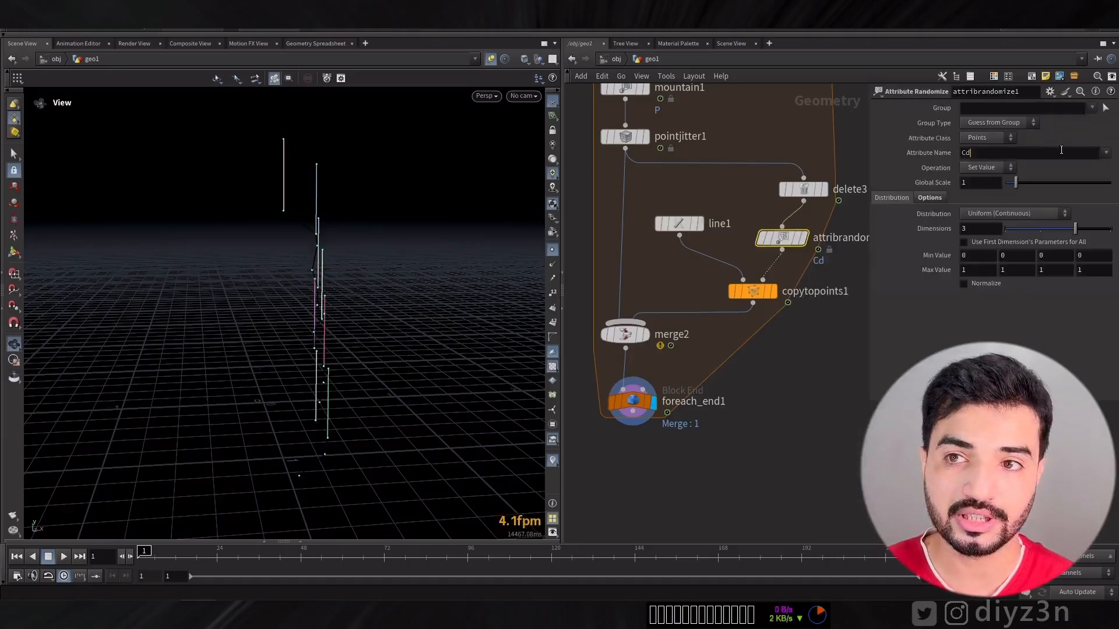
type("orient")
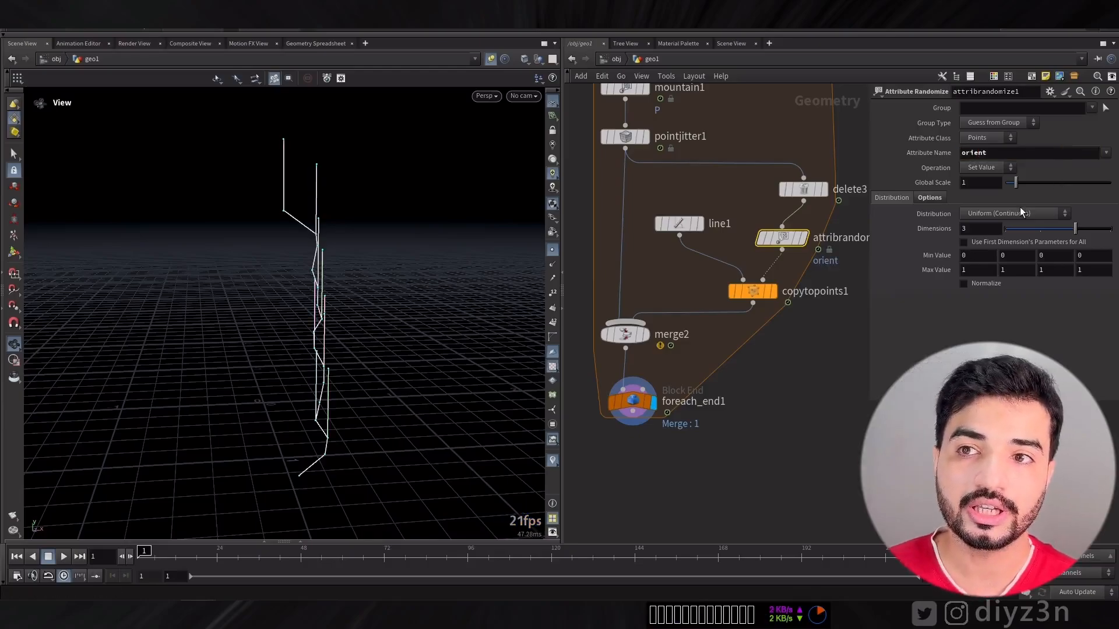
left_click(1010, 212)
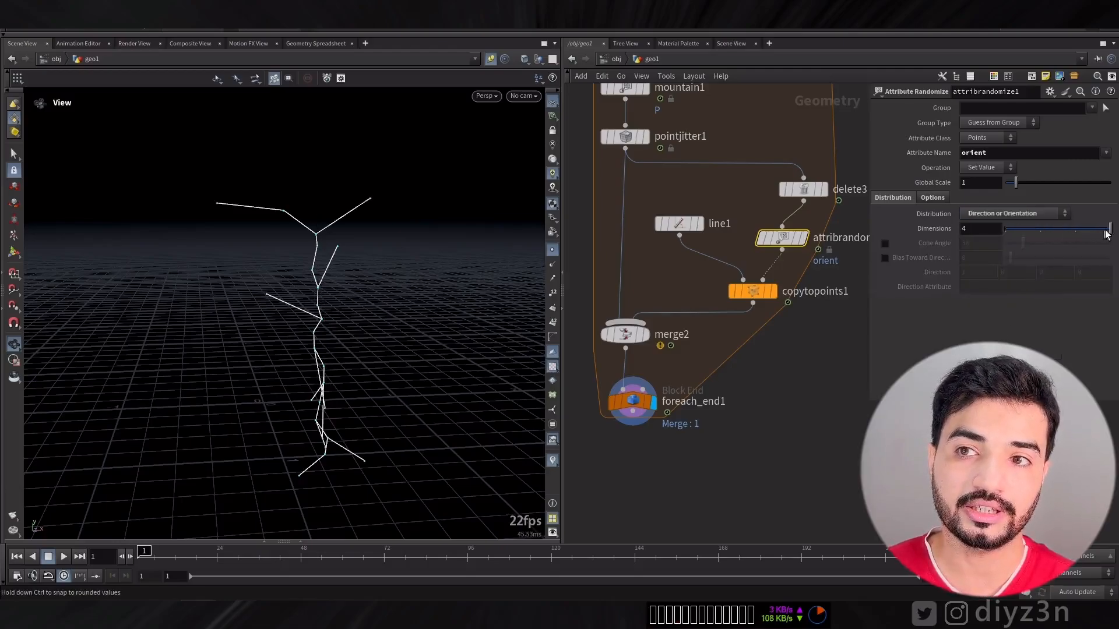
left_click(884, 244)
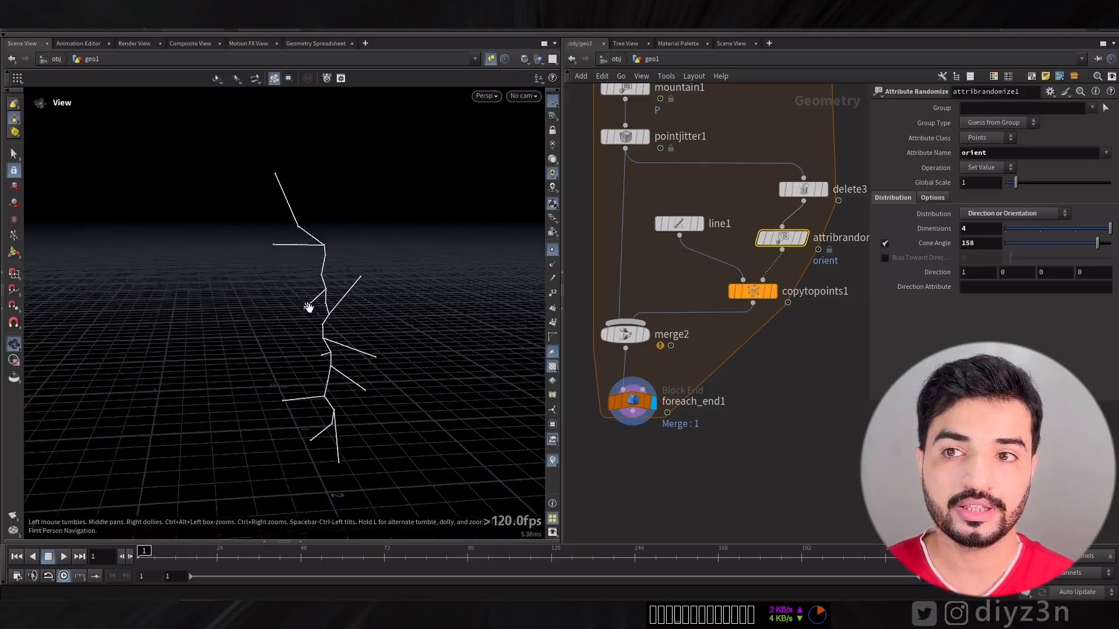
left_click(803, 189)
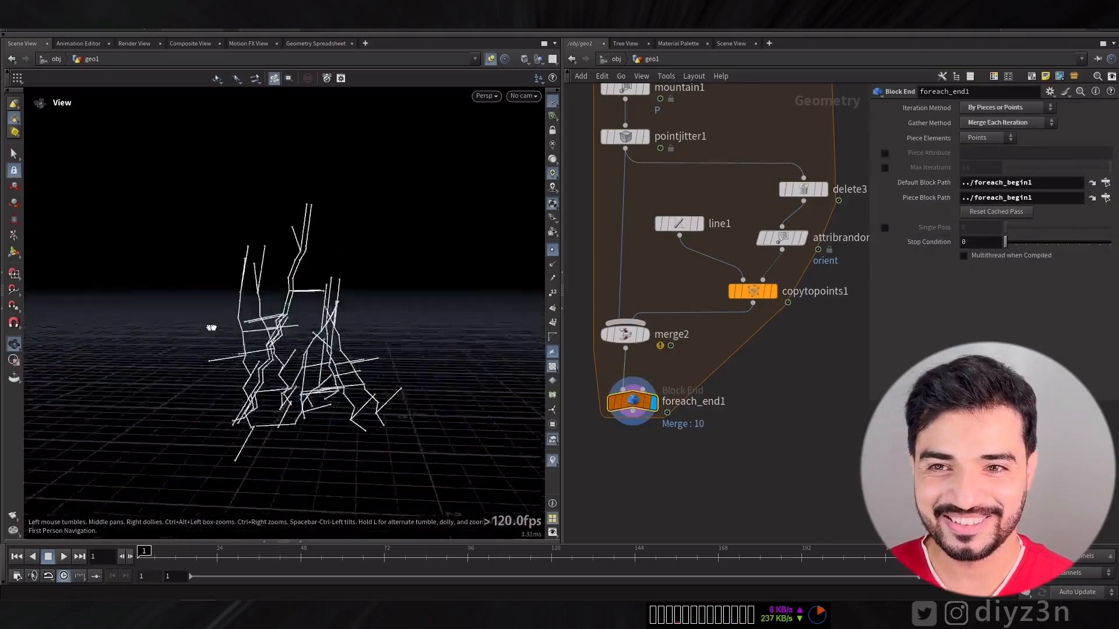
- Give branch lines 7 points, jitter them by 0.05, and play the timeline
left_click(884, 227)
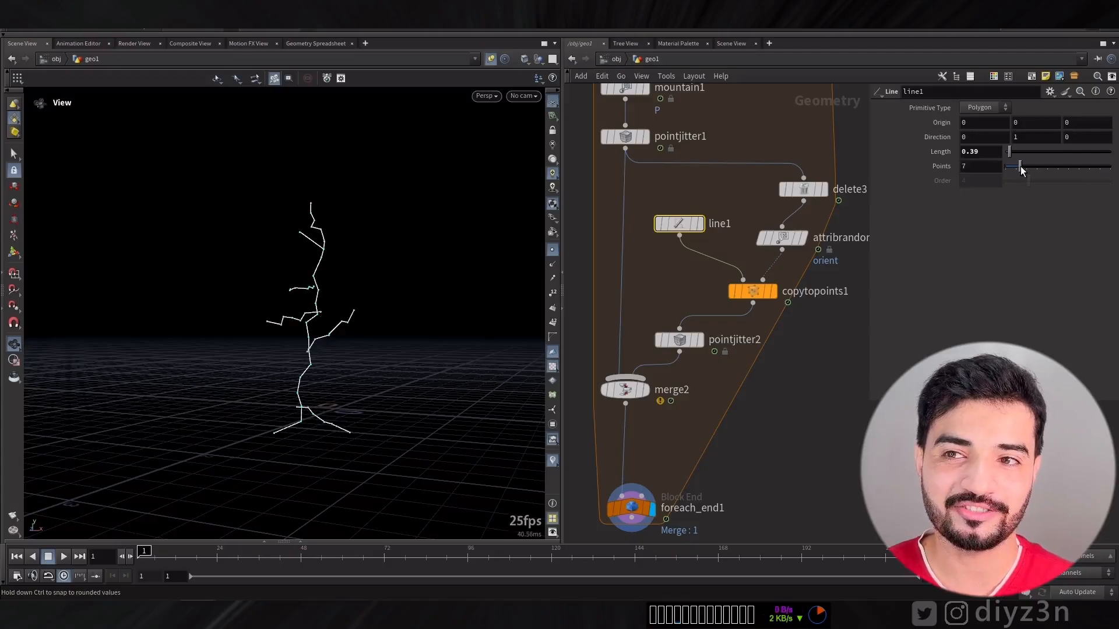
left_click(679, 339)
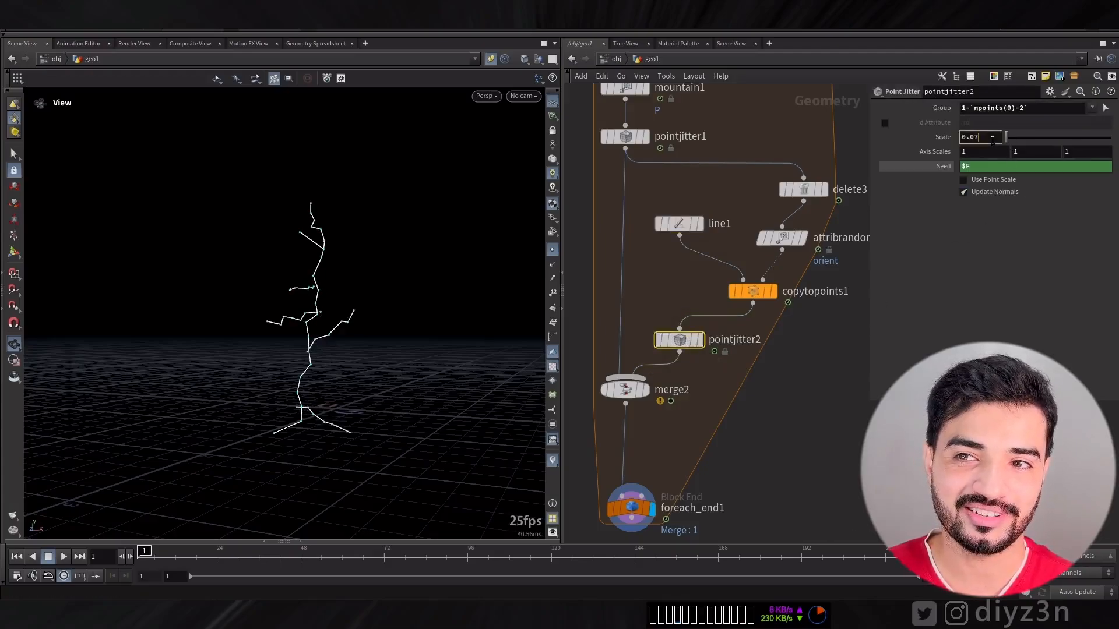
type("0.05")
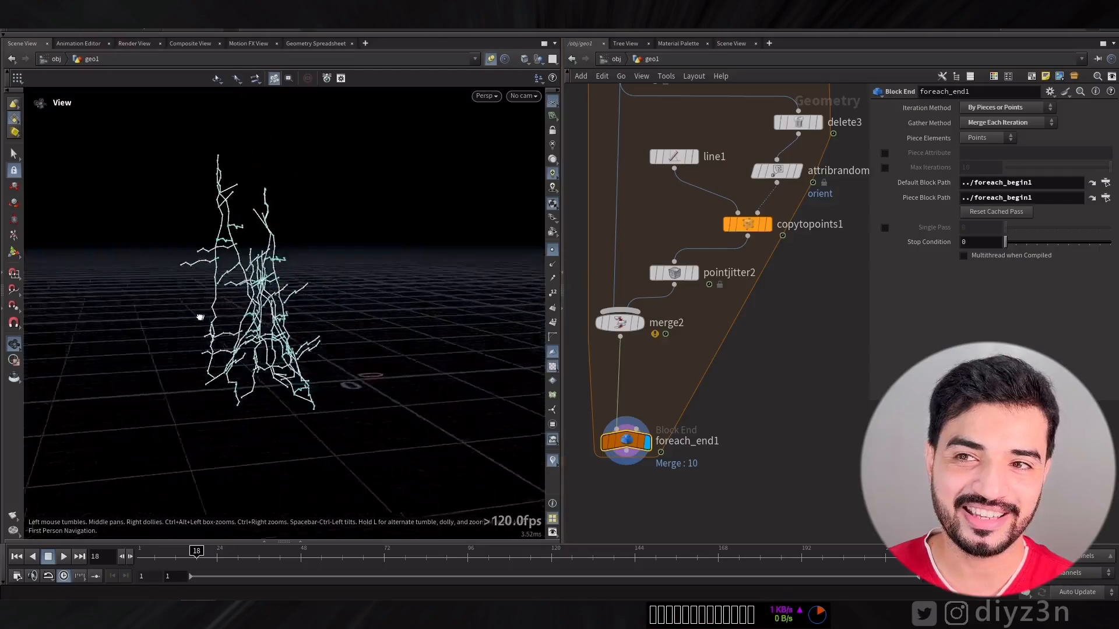
left_click(63, 556)
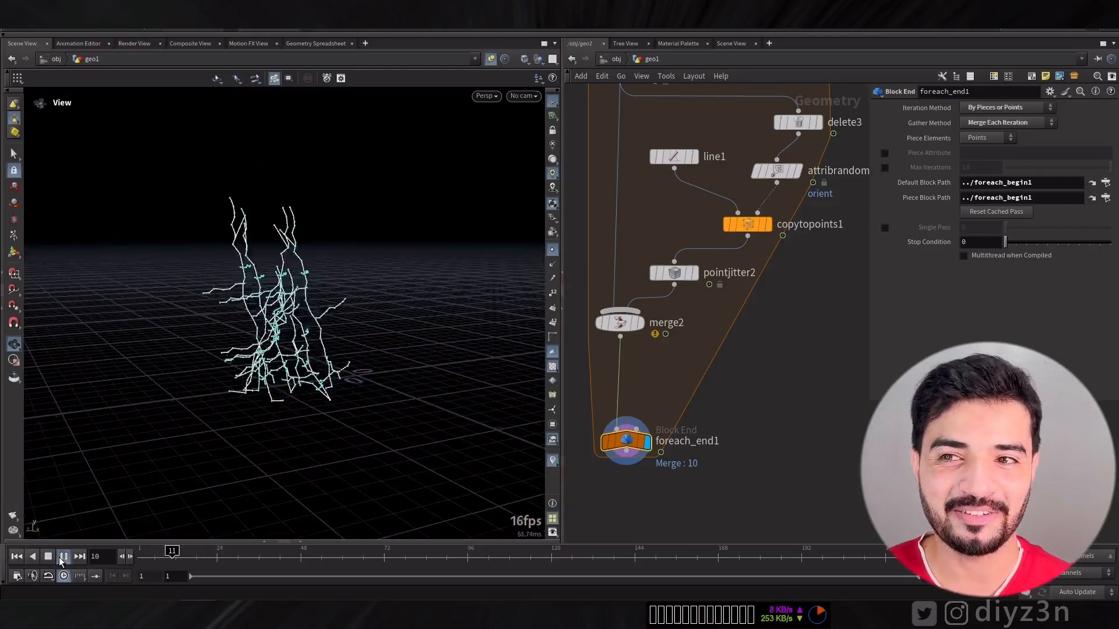
left_click(63, 556)
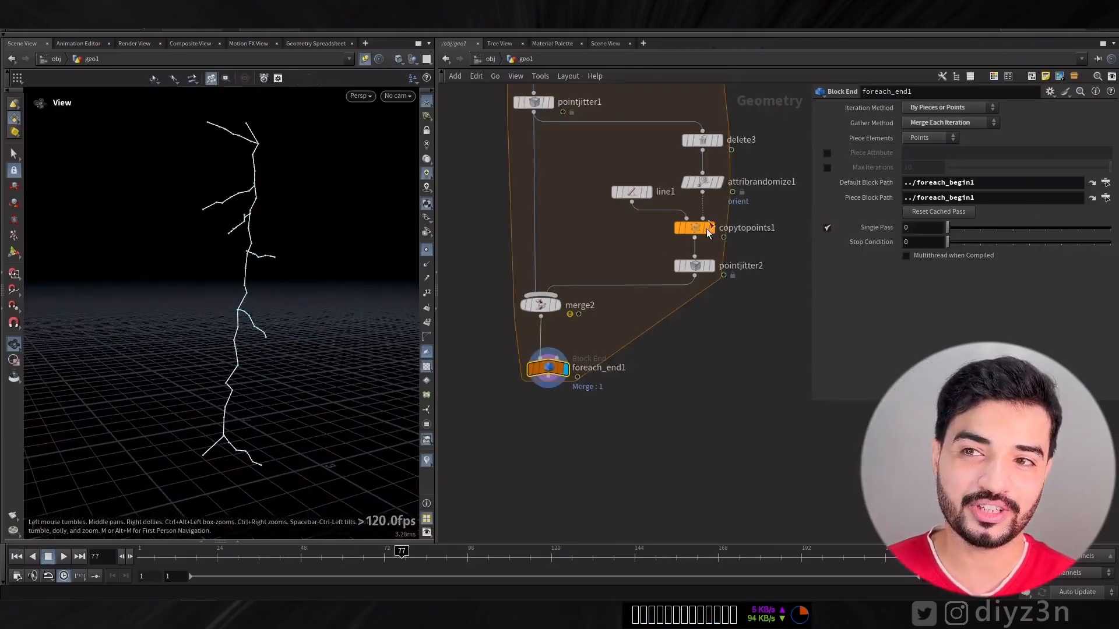
- Duplicate the branch chain for sub-branches, set line Length 0.68, character delete 99.9%
left_click(702, 181)
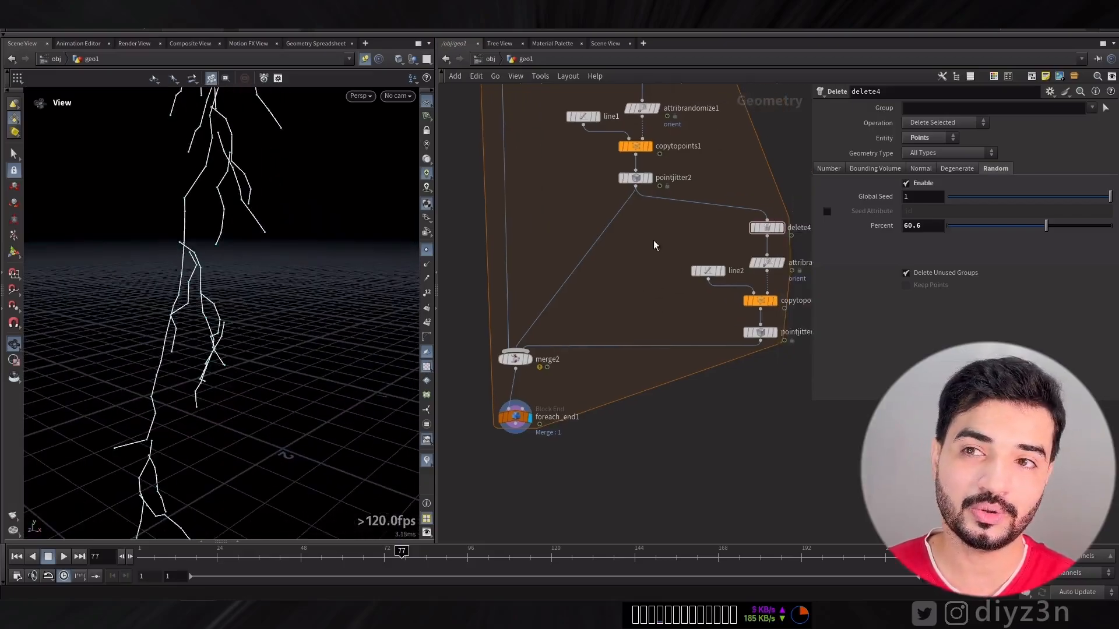
left_click(711, 275)
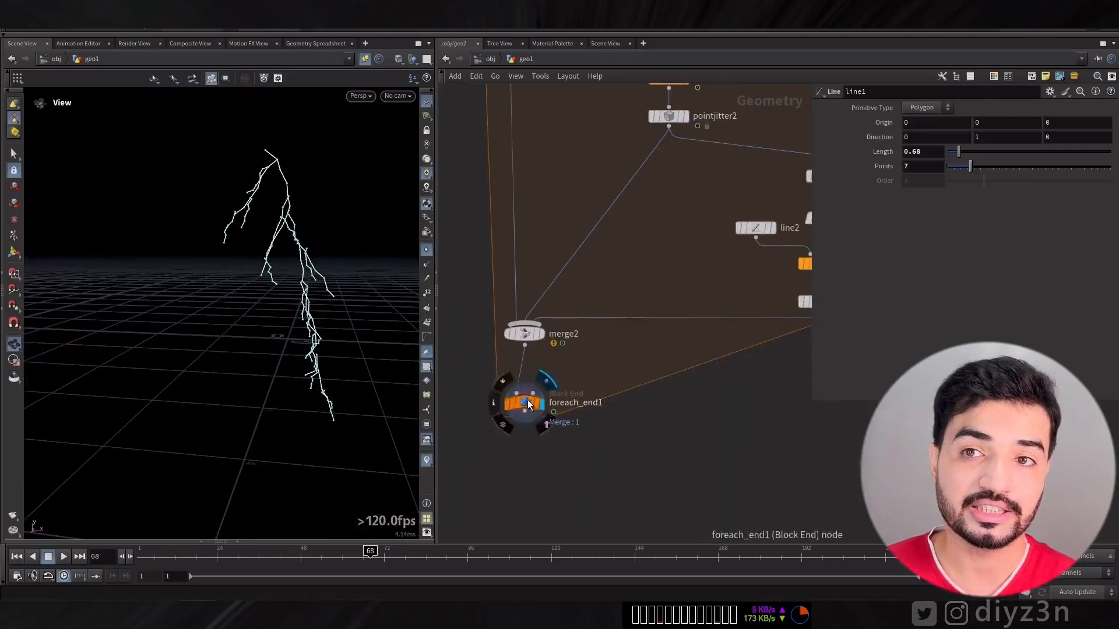
left_click(523, 403)
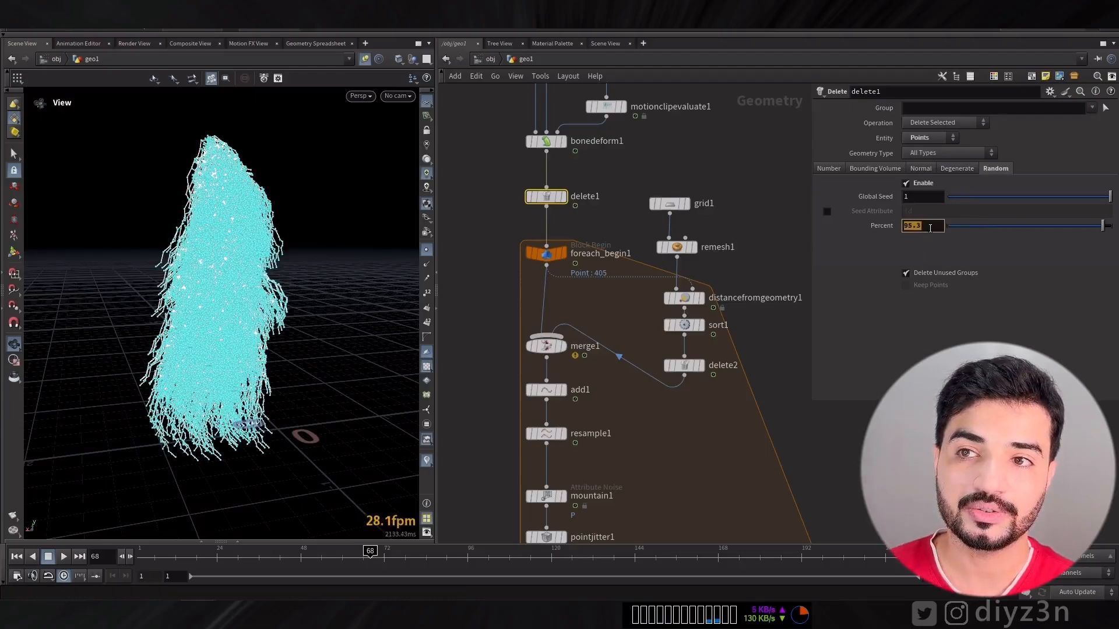
type("99.9")
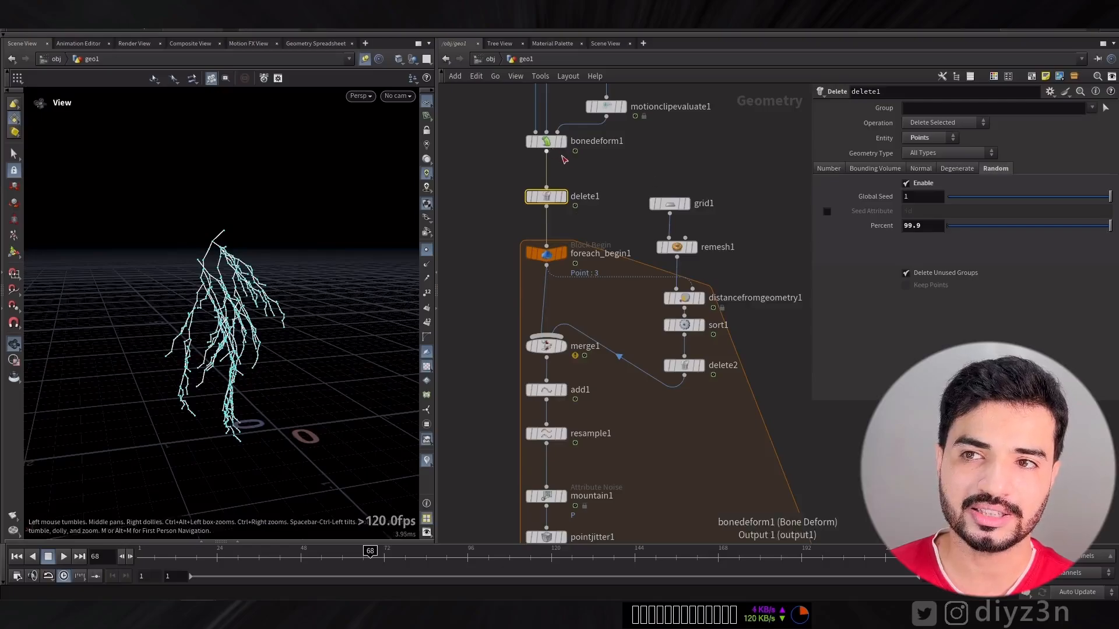
- Add an Attribute Create writing wd = 0.5 on the main bolt
left_click(546, 141)
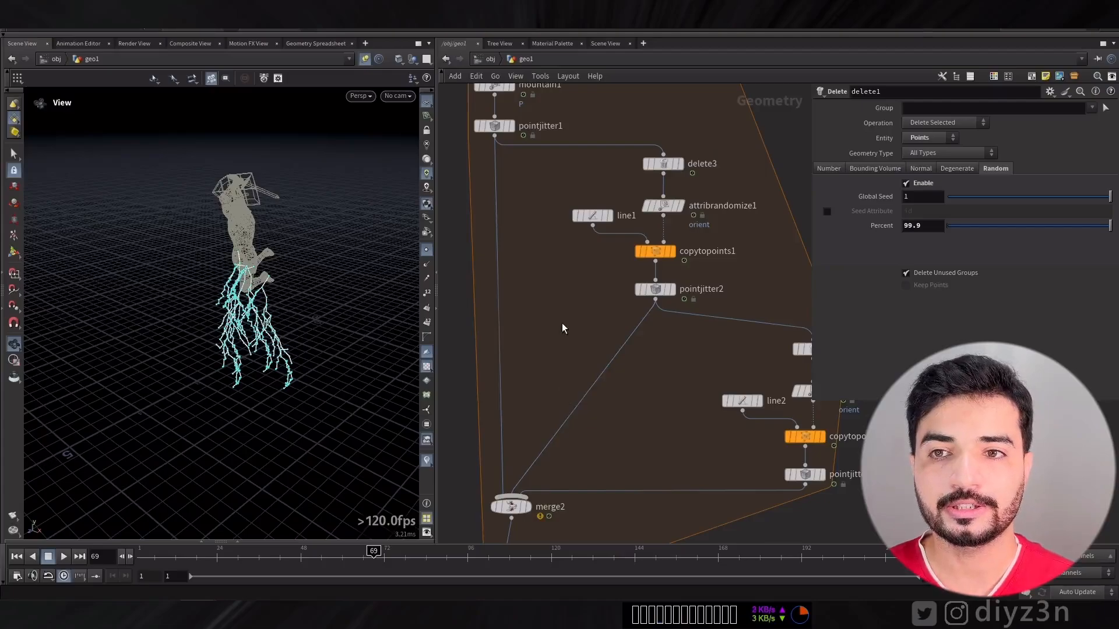
key("tab")
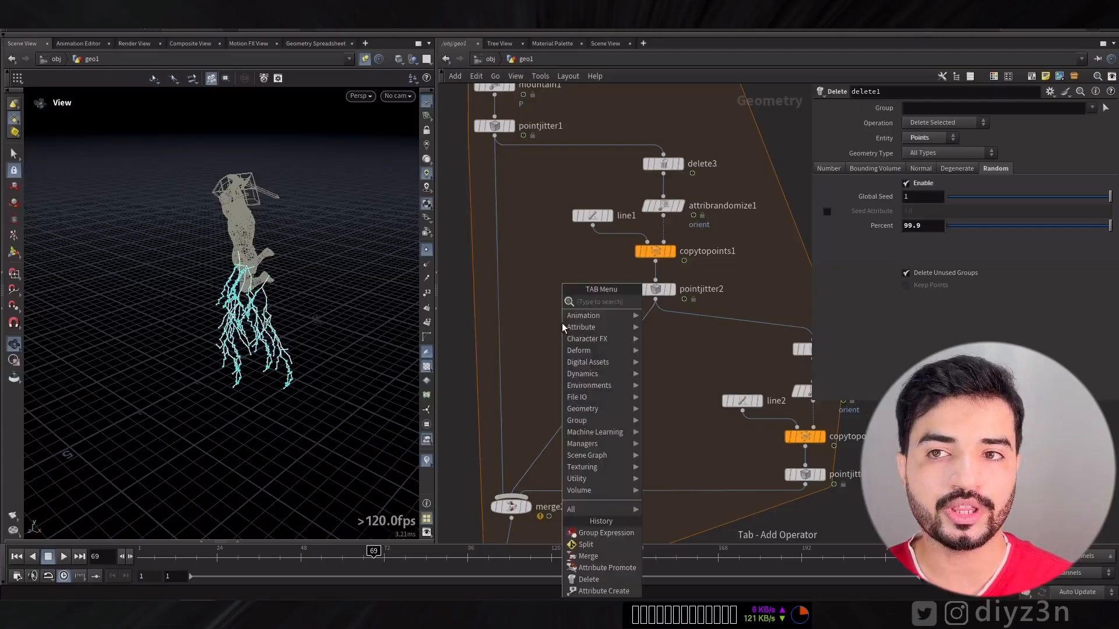
type("cre")
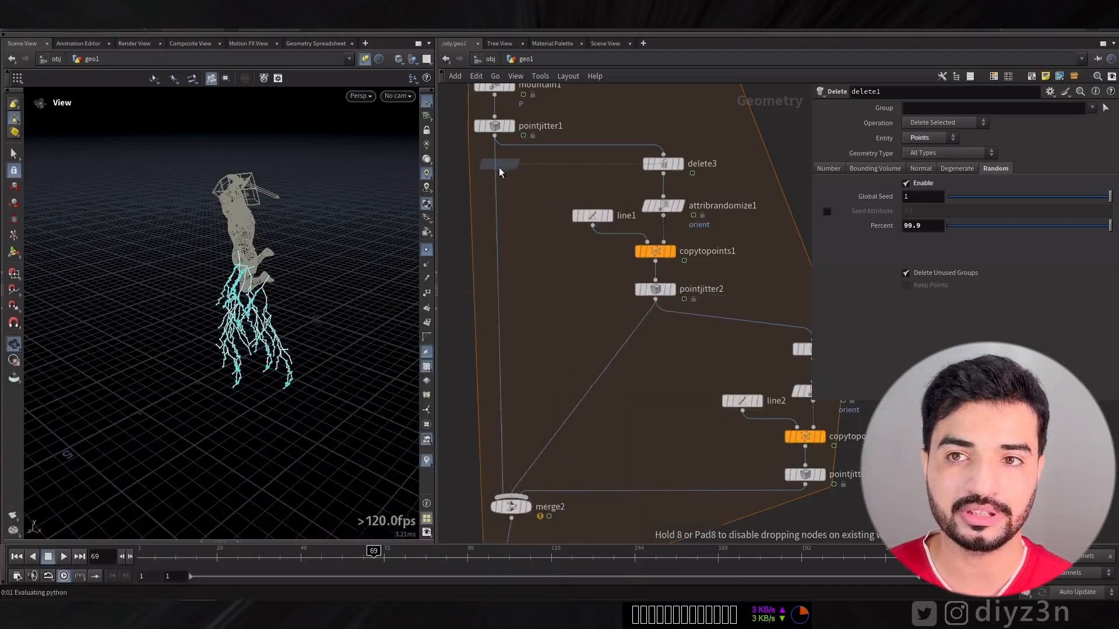
left_click(492, 166)
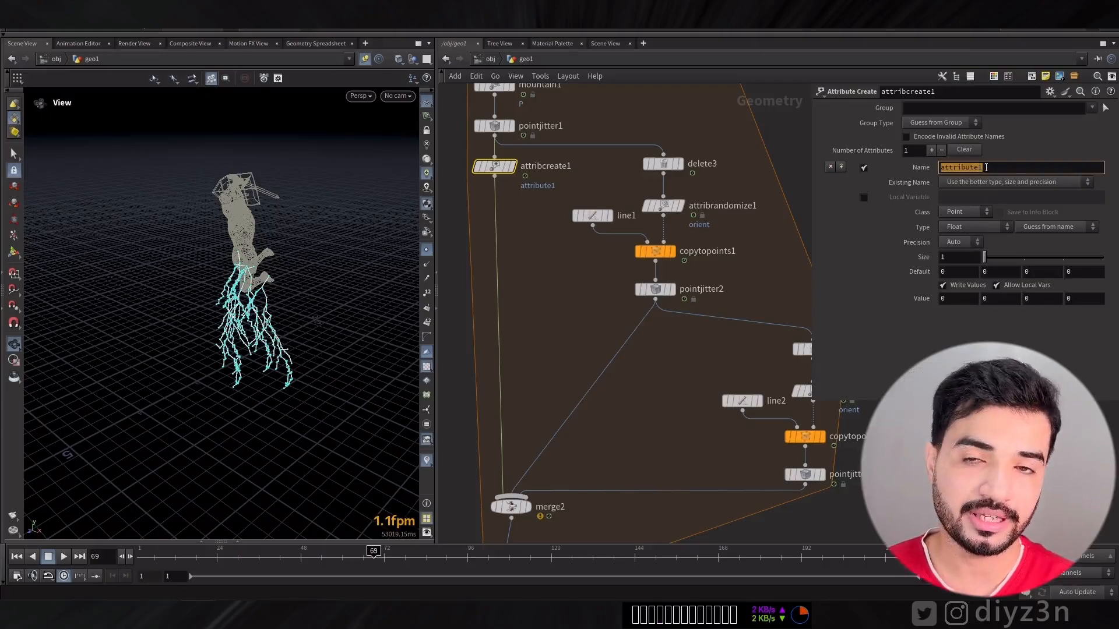
type("wd")
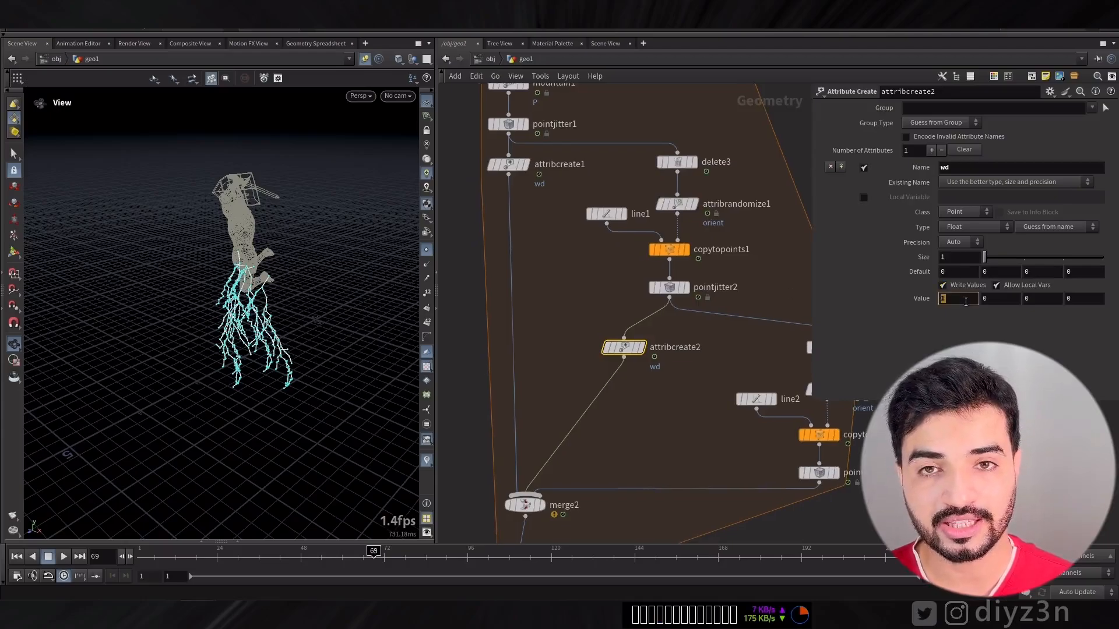
type(".5")
type("wr")
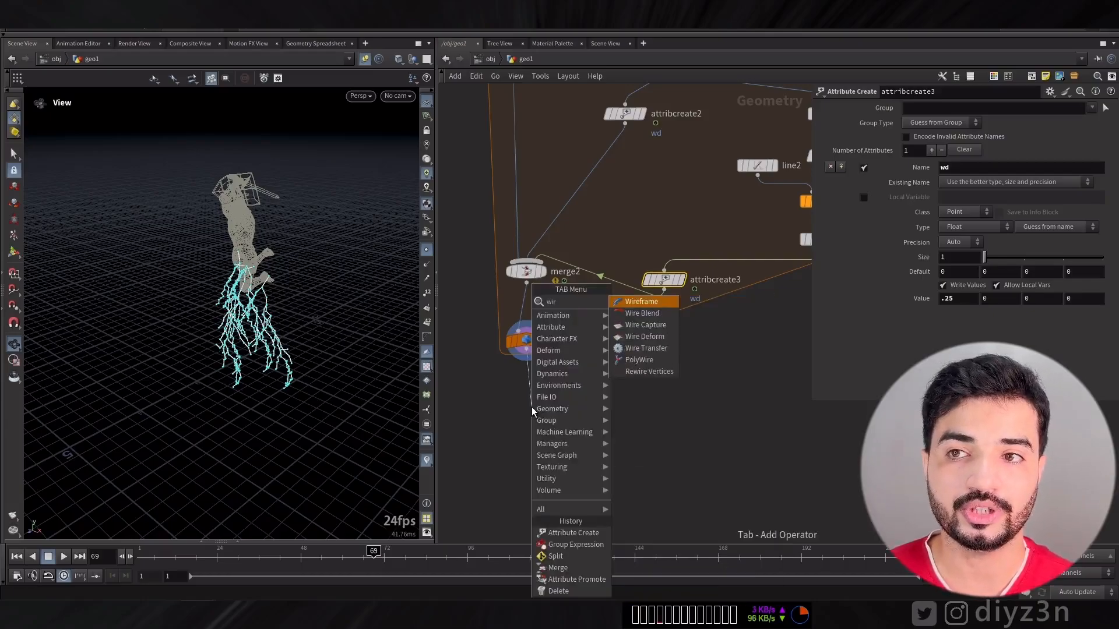
- Add a PolyWire with radius 0.026, a Color node, and a Normal node
left_click(639, 360)
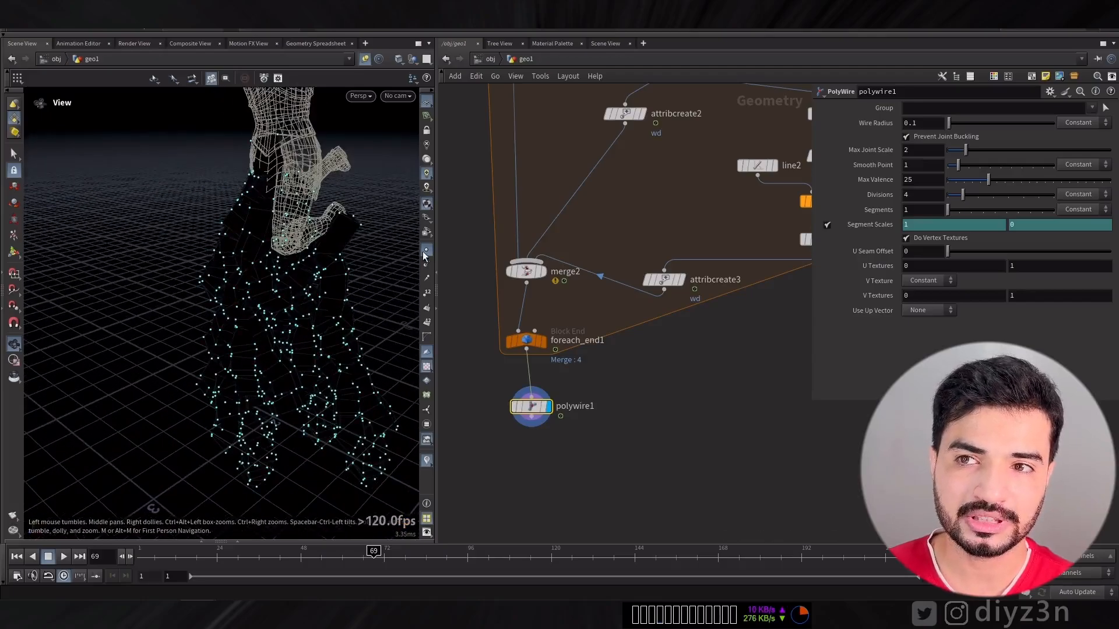
left_click(937, 164)
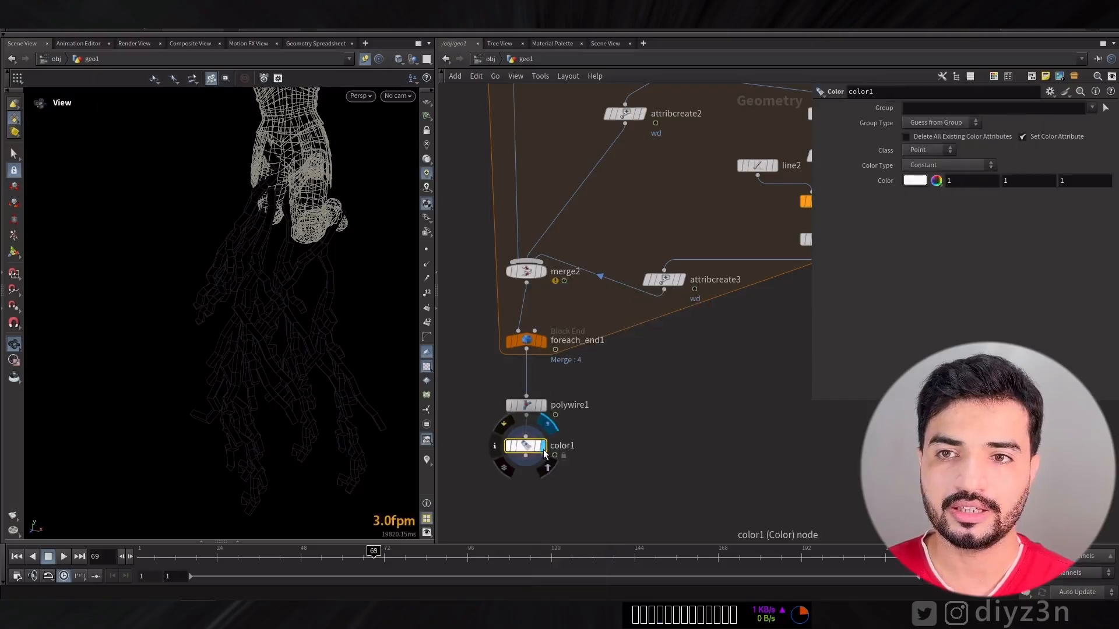
left_click(525, 404)
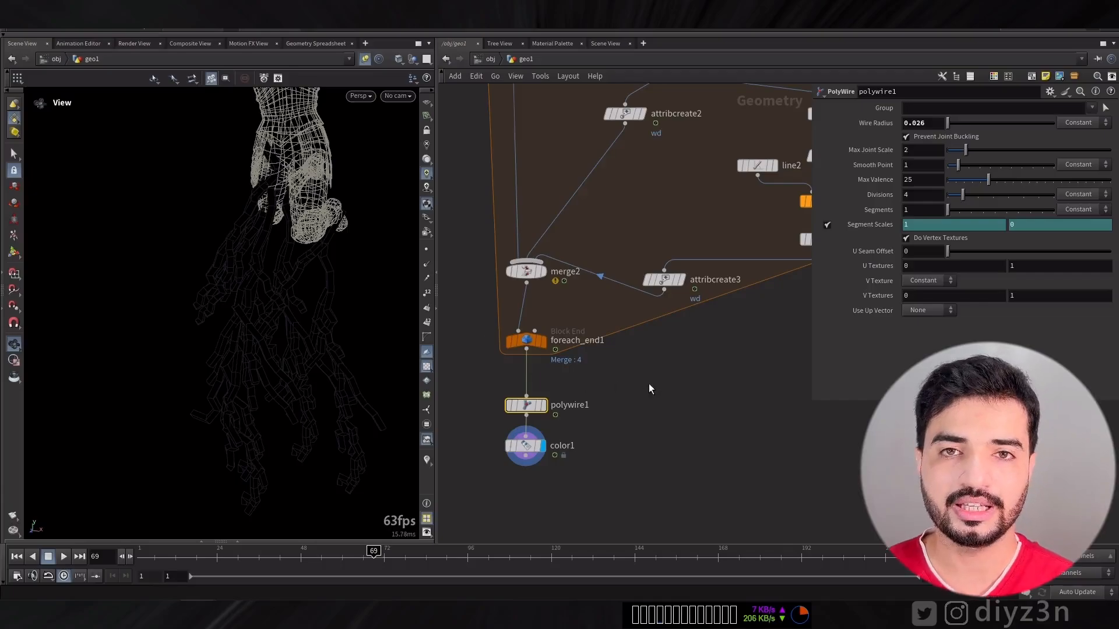
mouse_move(1062, 134)
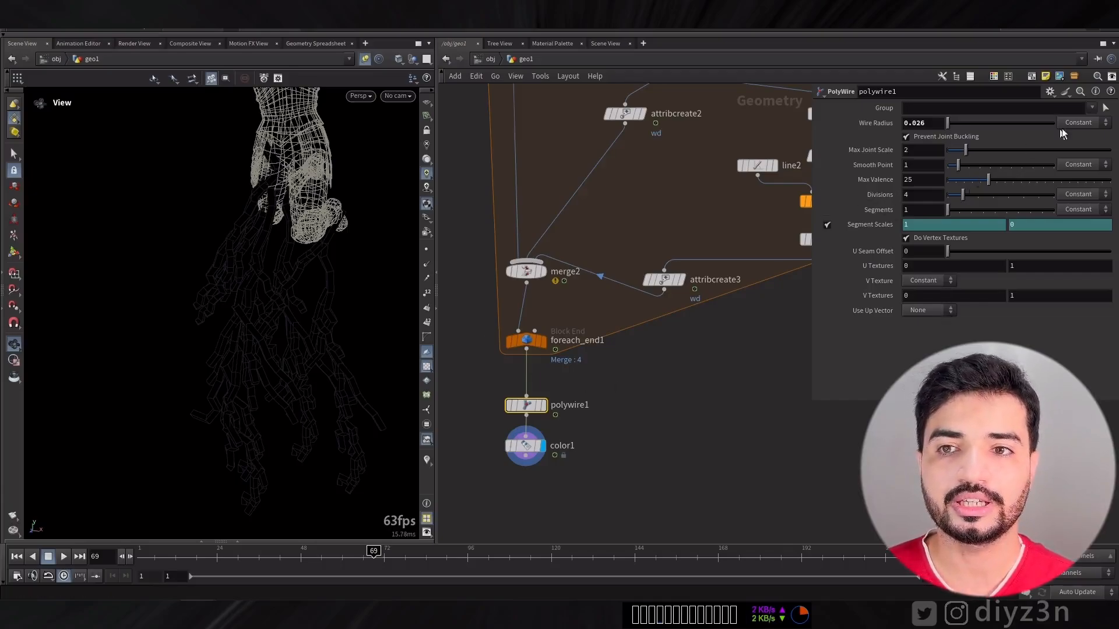
left_click(1079, 122)
type("norma")
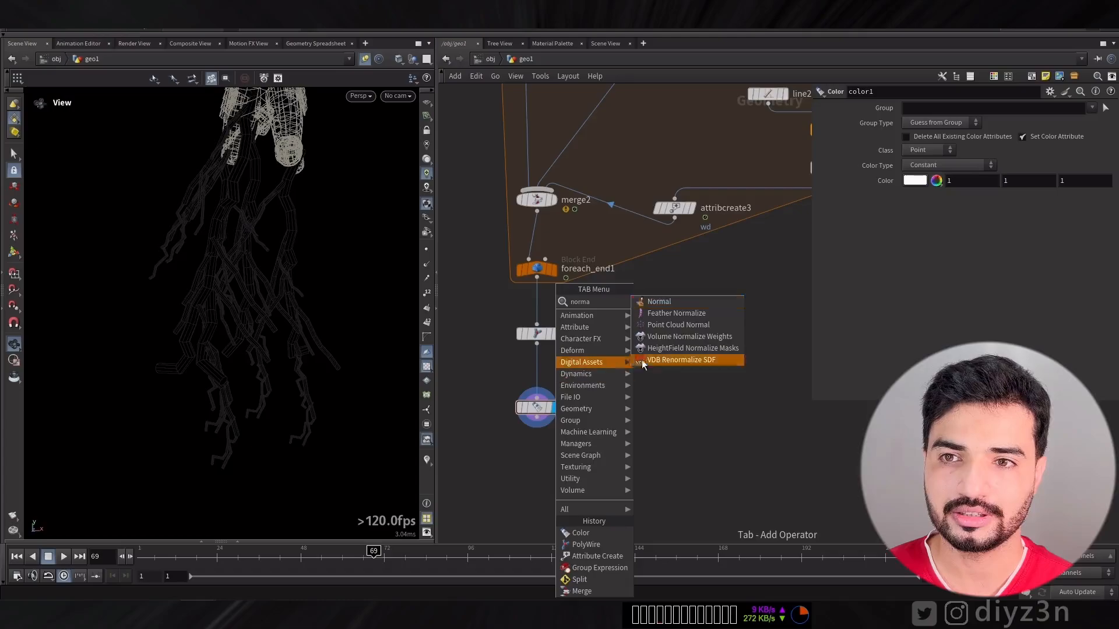
left_click(657, 301)
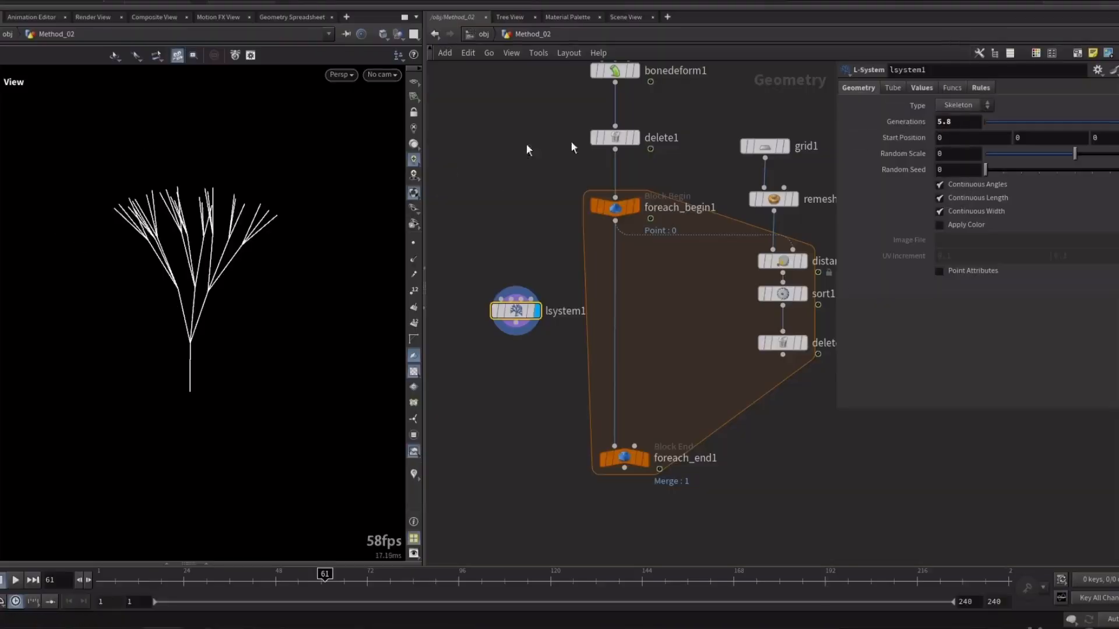
- Disable Single Pass so all L-system strikes appear on the character
left_click(891, 86)
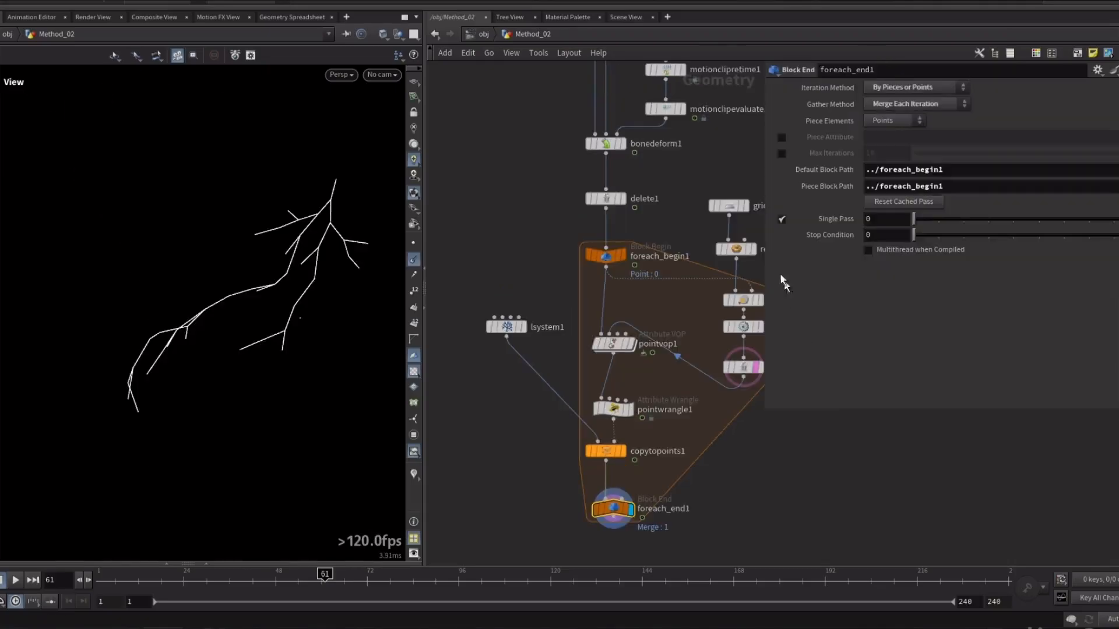
left_click(782, 219)
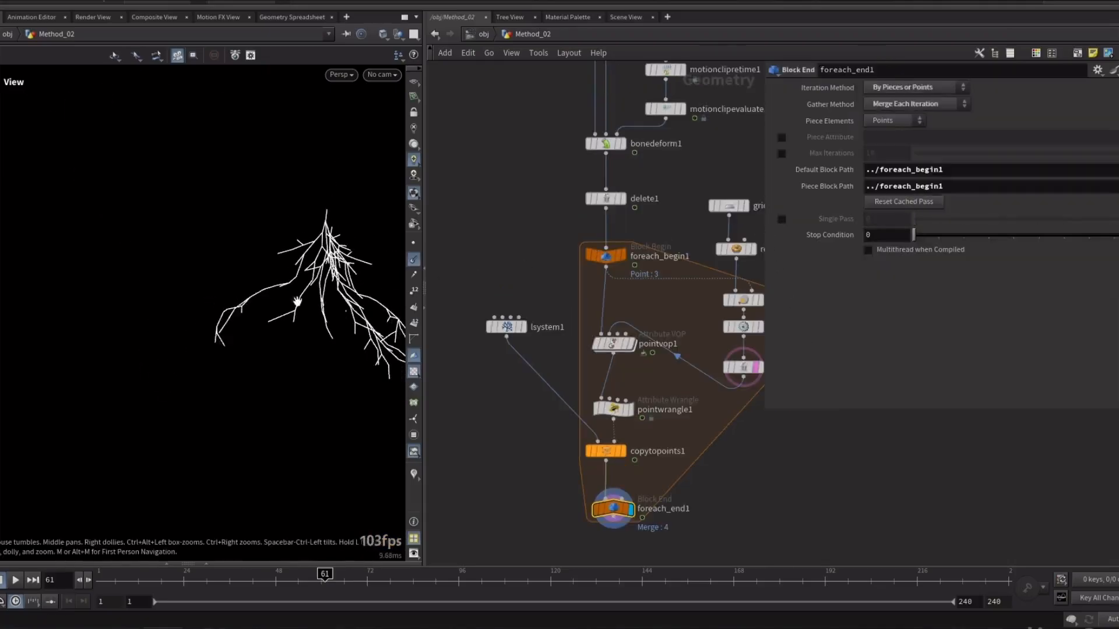